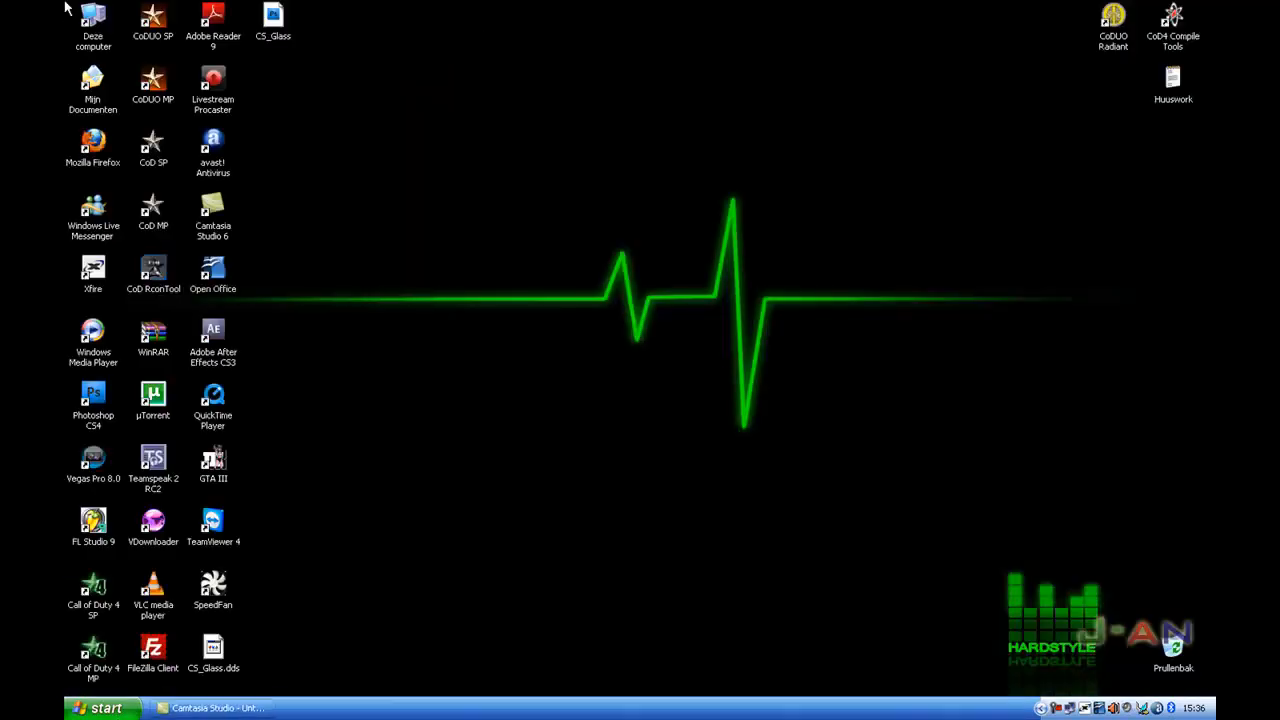
pyautogui.moveTo(488, 544)
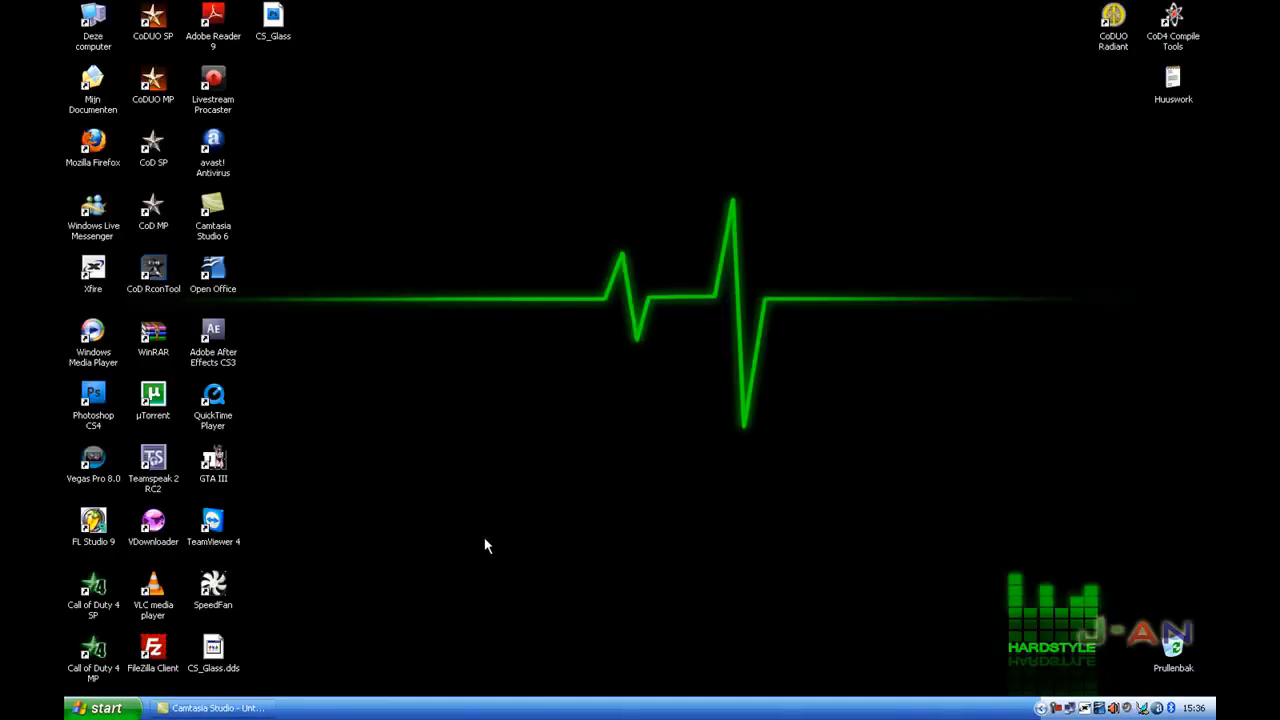
pyautogui.moveTo(876, 132)
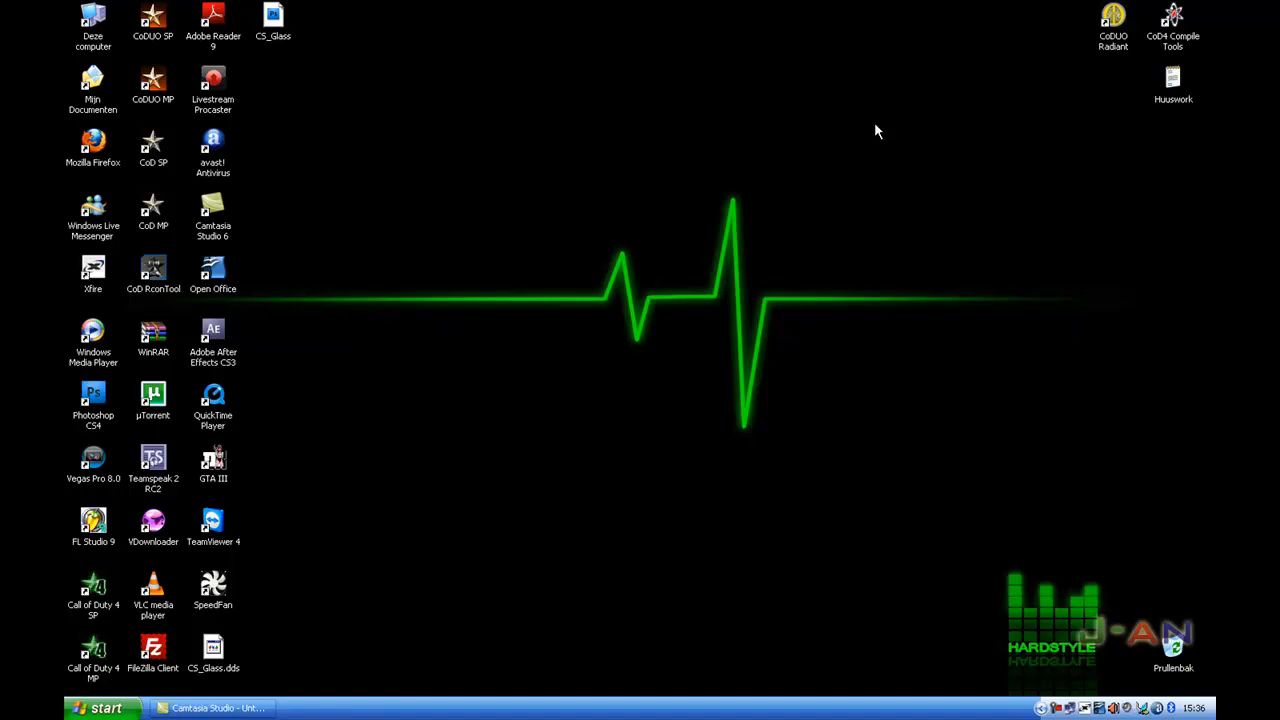
pyautogui.moveTo(370, 94)
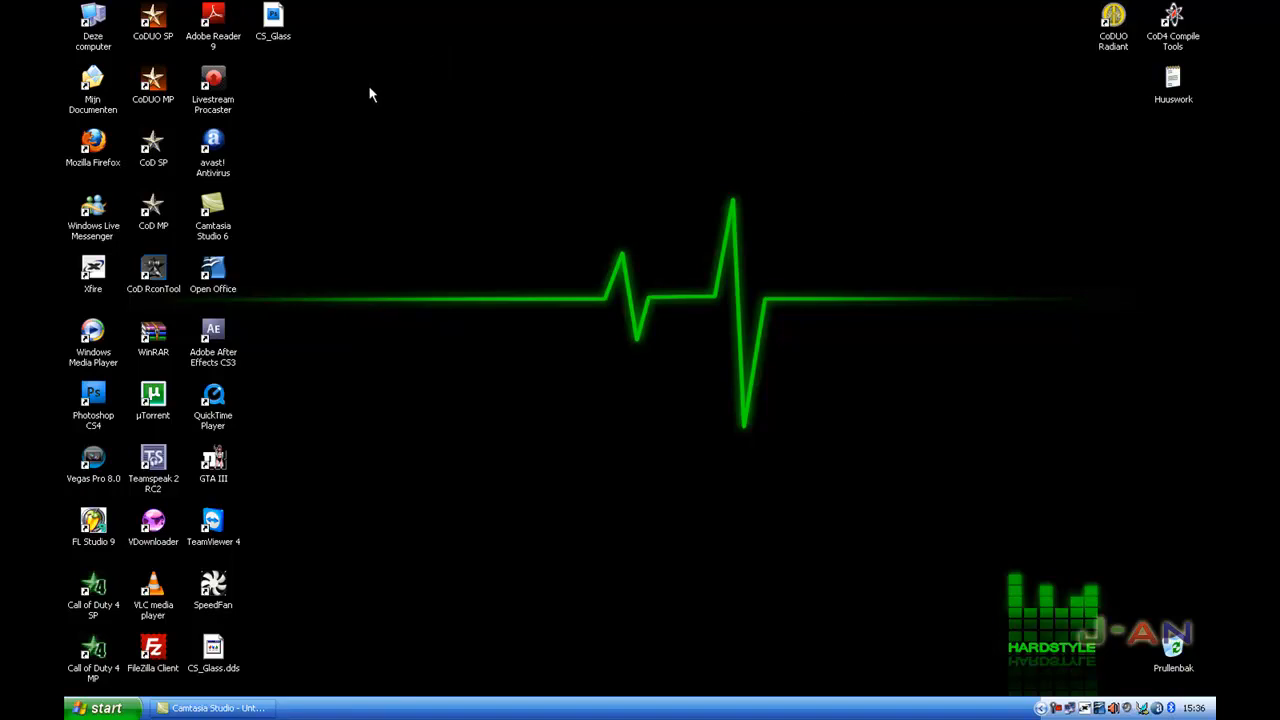
pyautogui.moveTo(1030, 118)
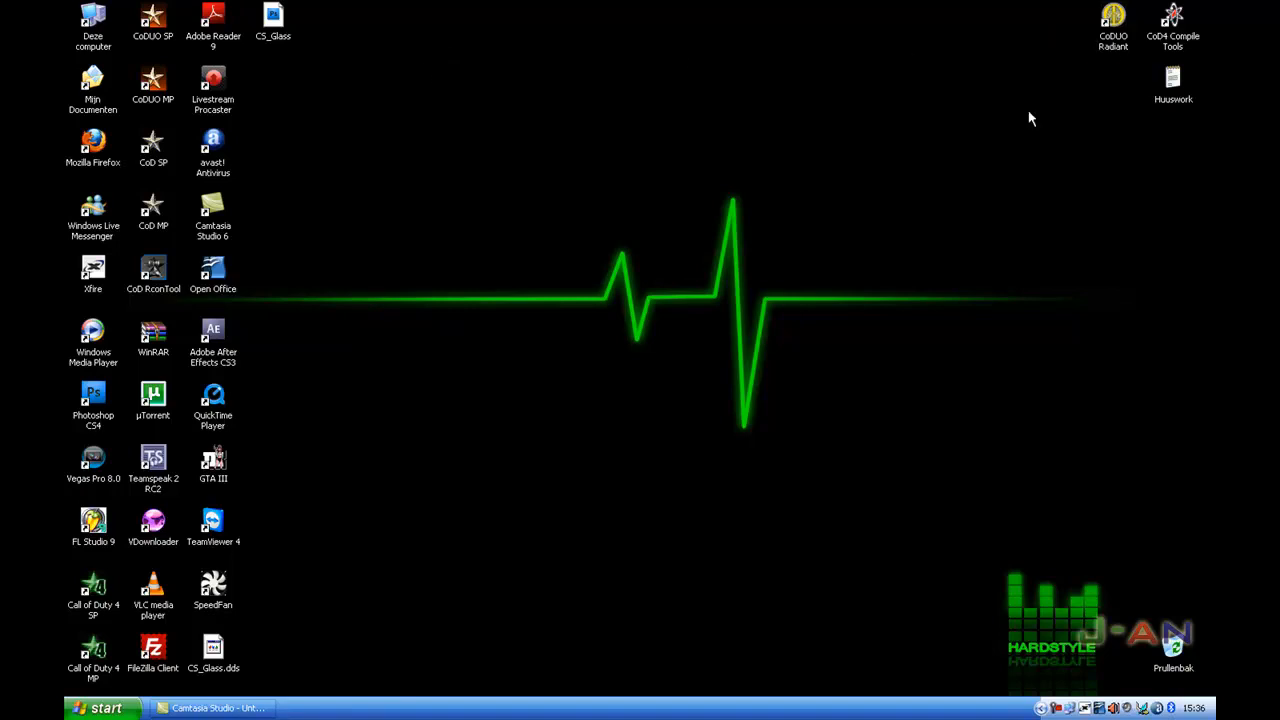
# - Start CoDUO Radiant from its desktop shortcut
pyautogui.click(1112, 24)
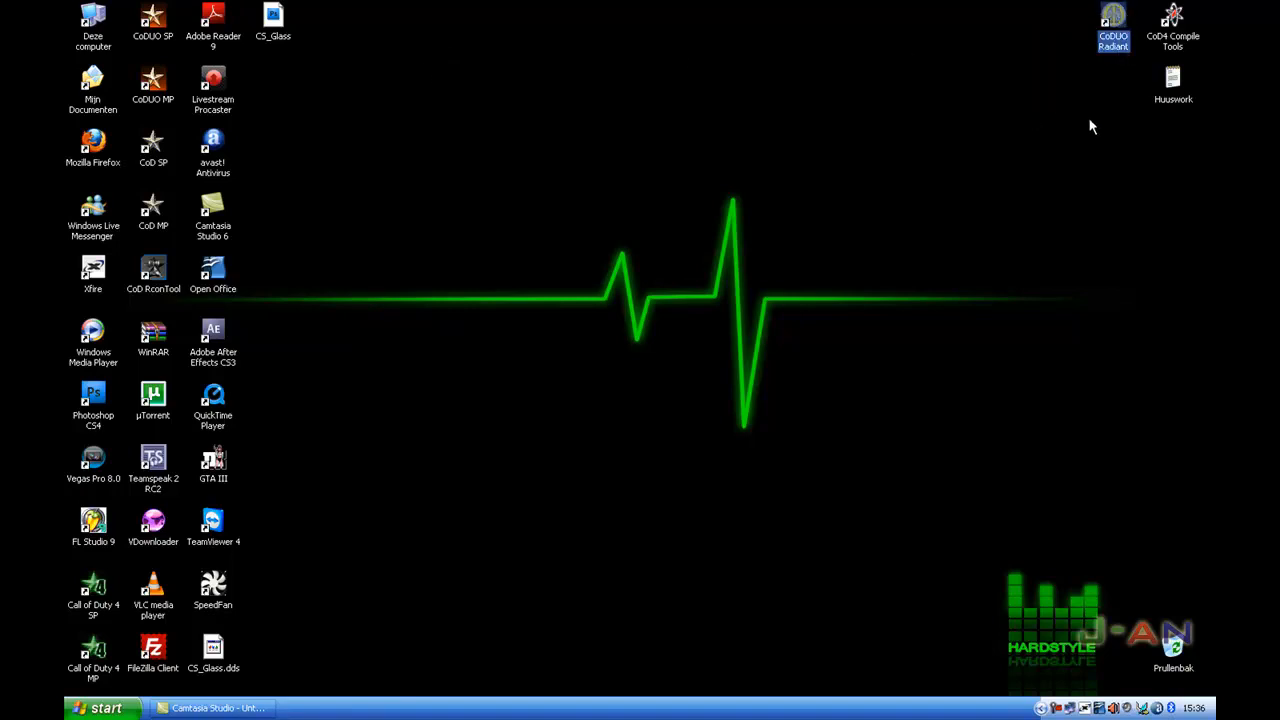
pyautogui.click(1172, 30)
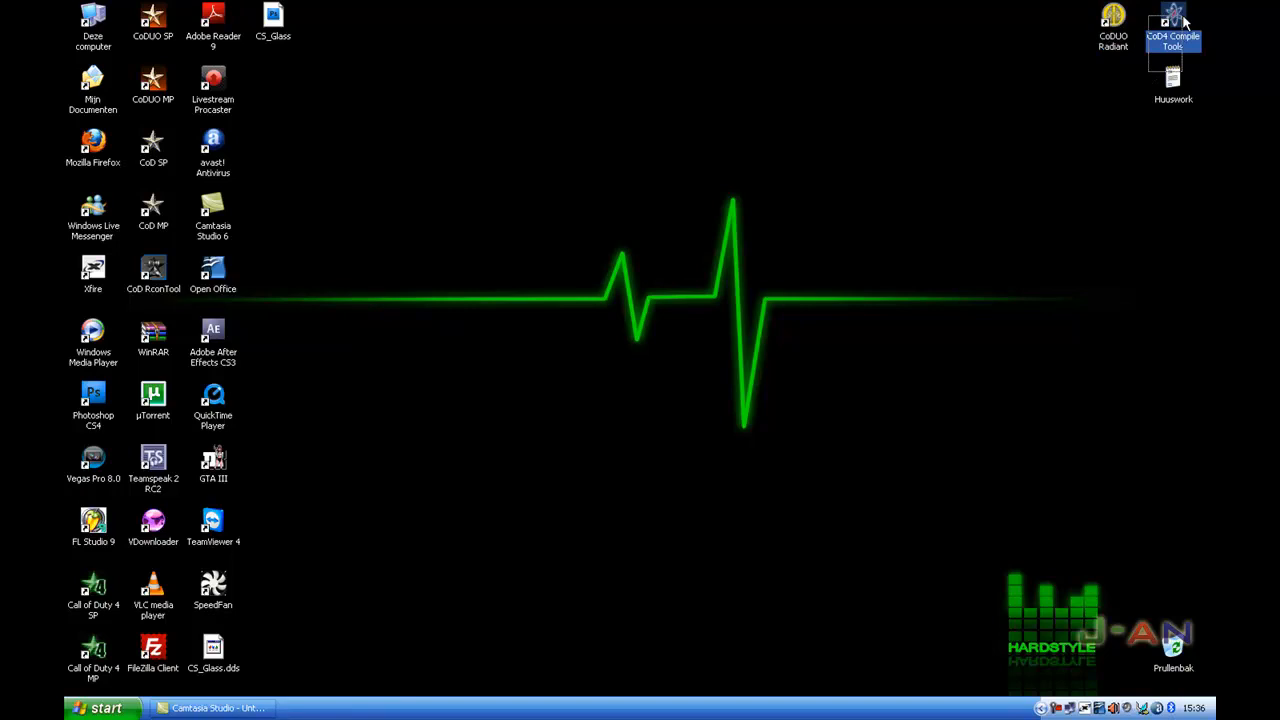
pyautogui.click(1112, 30)
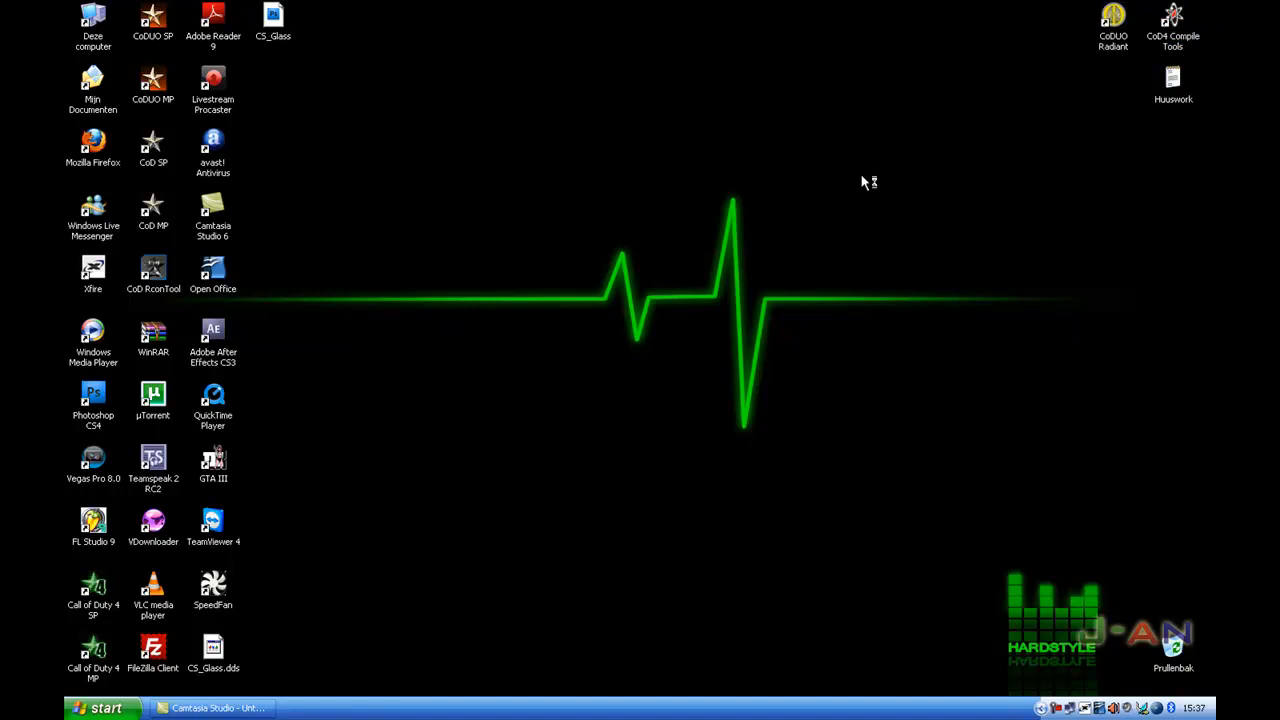
pyautogui.moveTo(864, 182)
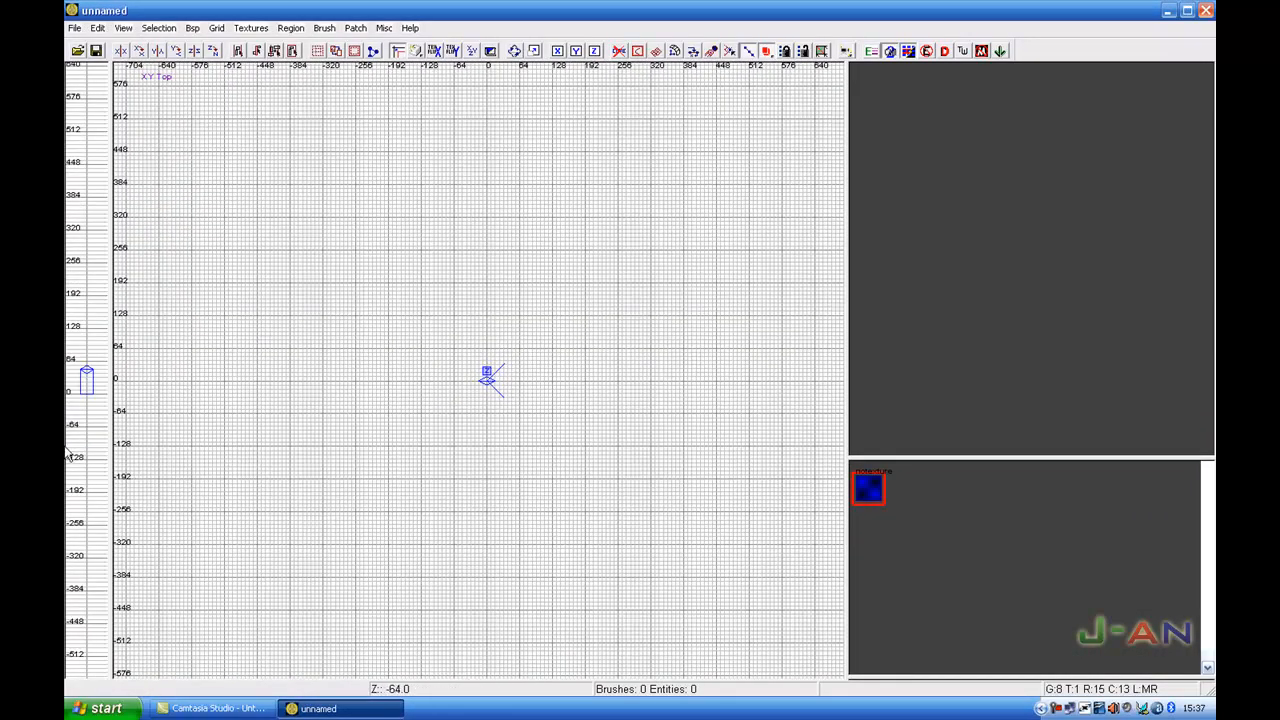
# - Bring up the entity creation menu in the XY Top grid of the empty map
pyautogui.click(98, 708)
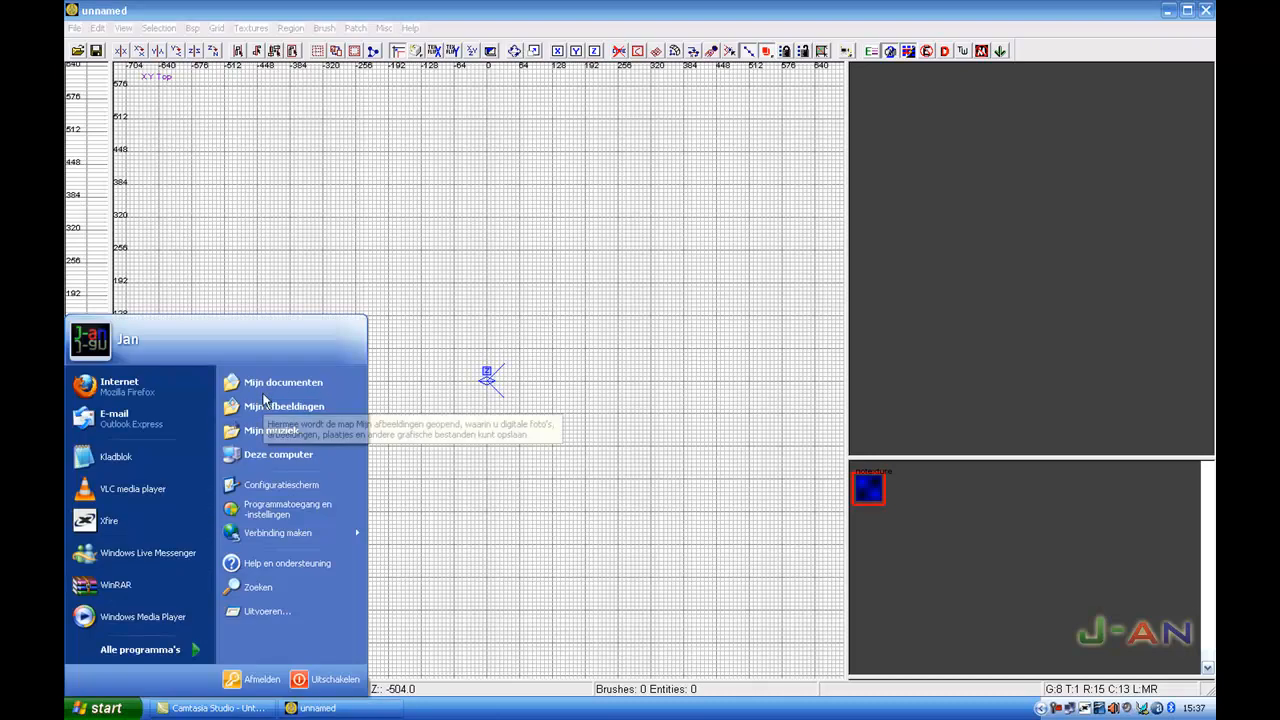
pyautogui.click(416, 350)
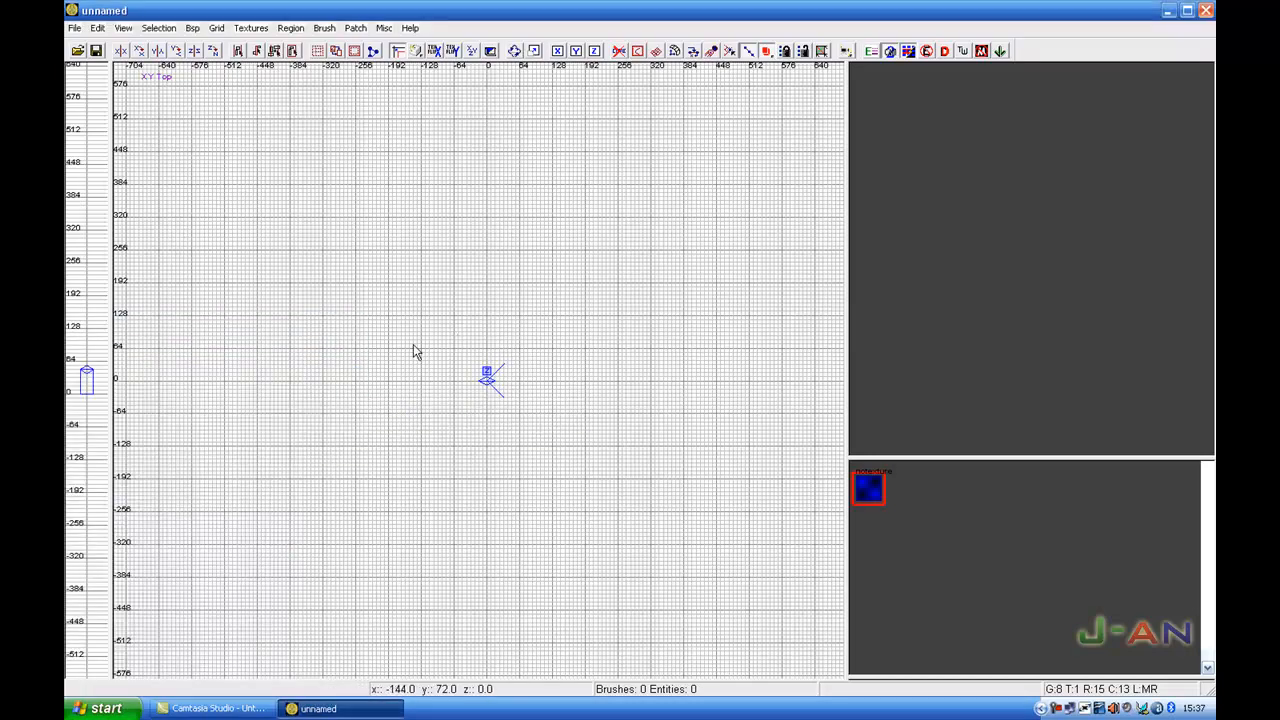
pyautogui.rightClick(484, 384)
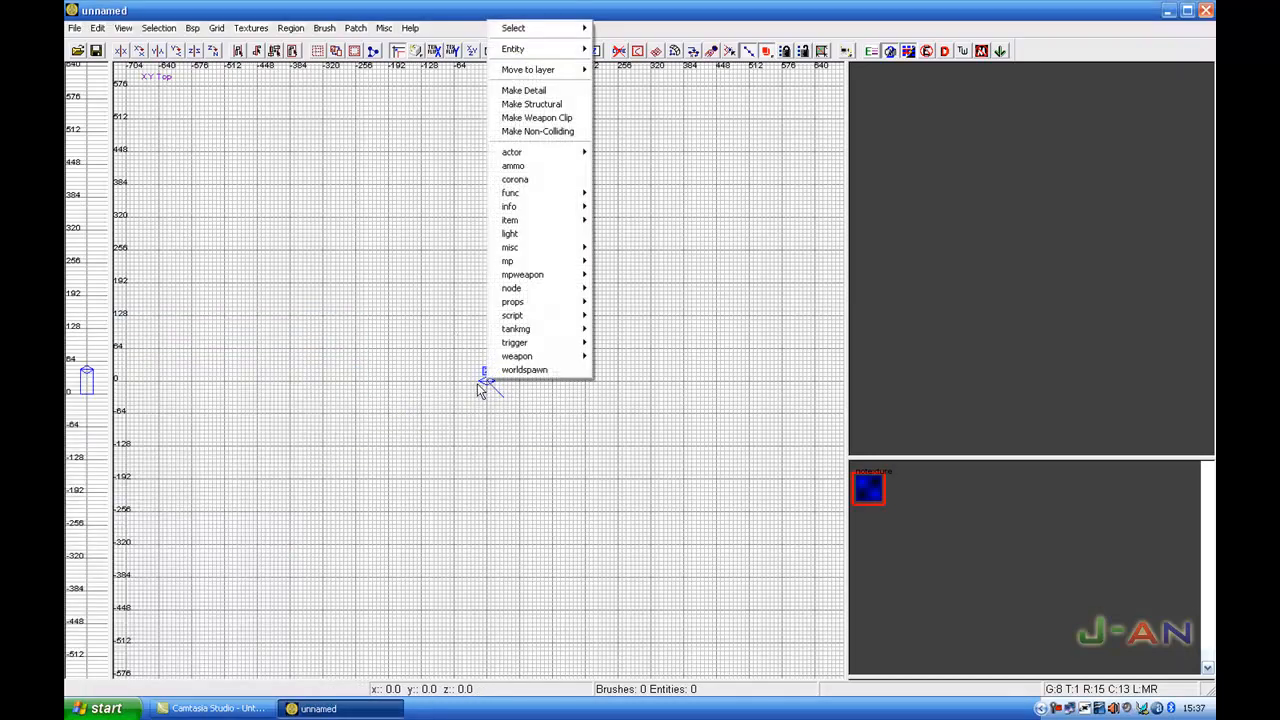
pyautogui.moveTo(512, 288)
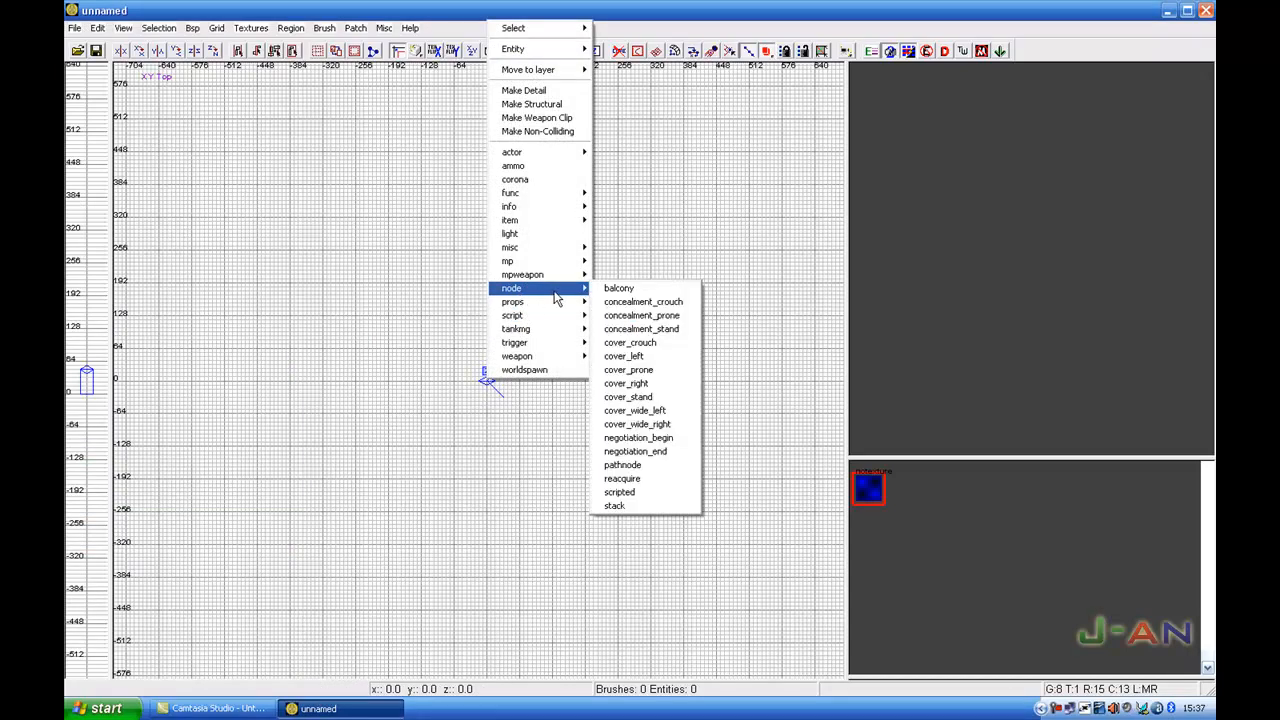
pyautogui.moveTo(508, 248)
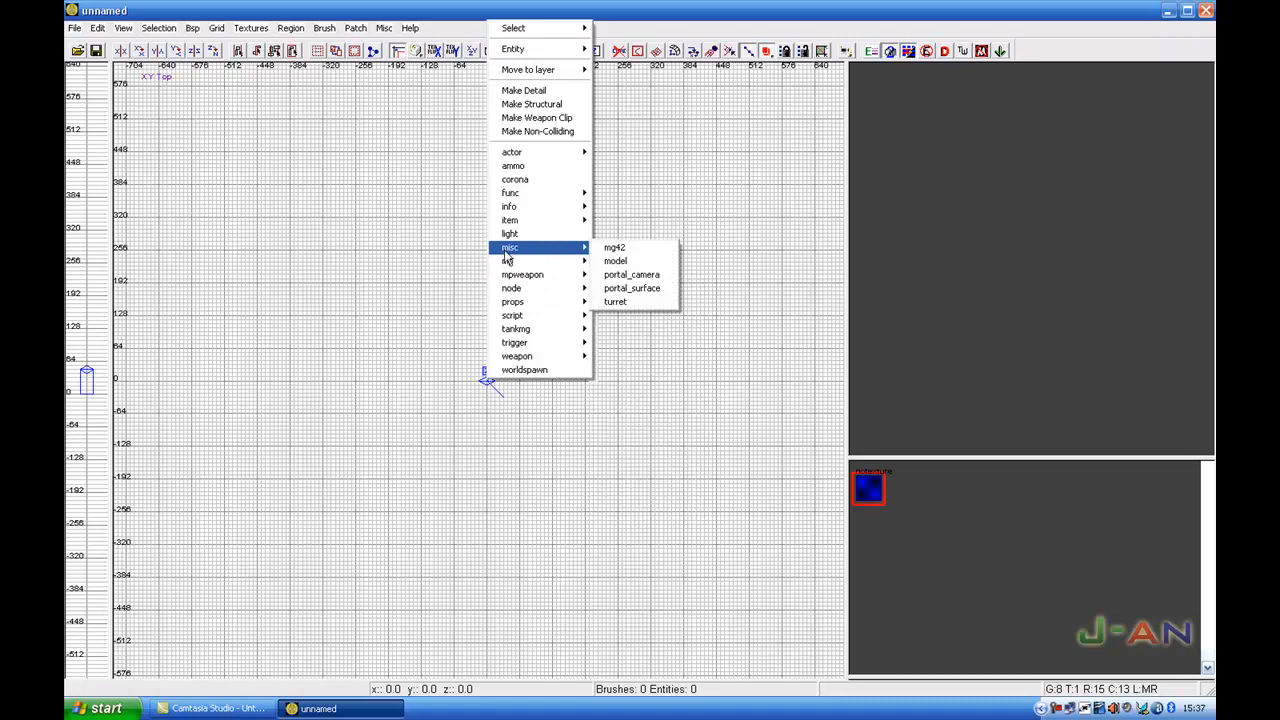
pyautogui.moveTo(512, 260)
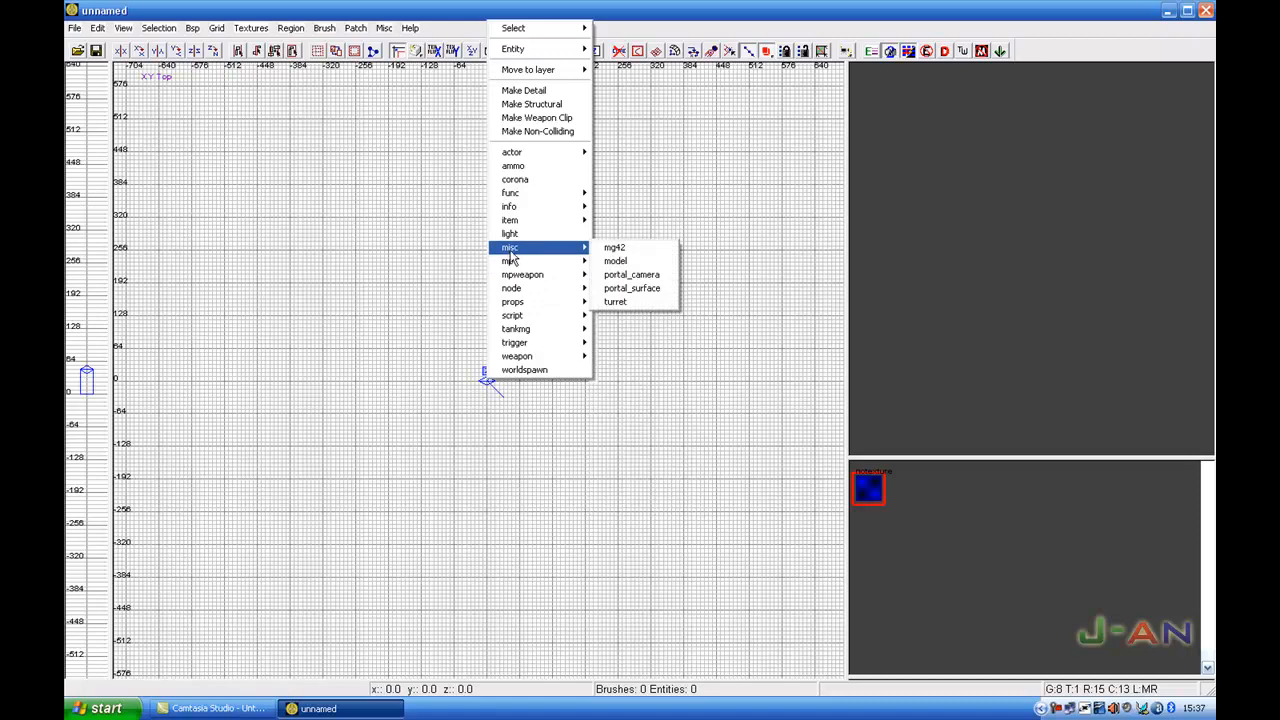
pyautogui.moveTo(588, 256)
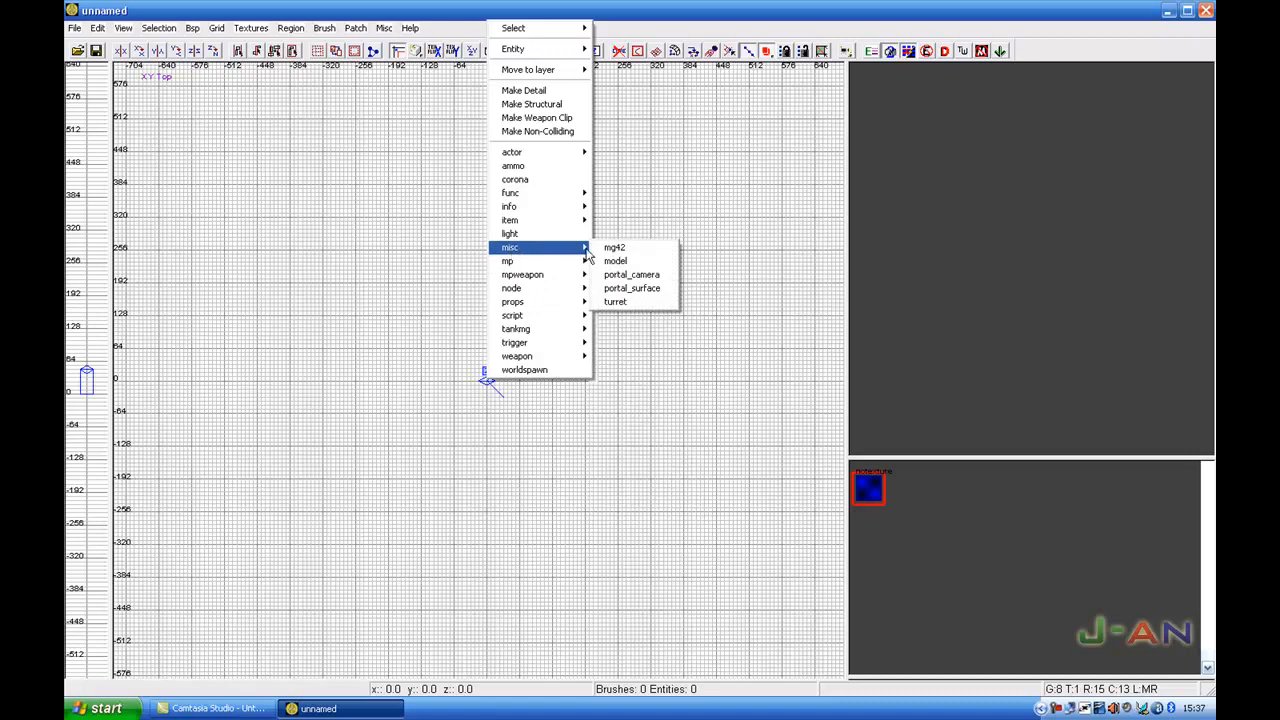
pyautogui.moveTo(616, 260)
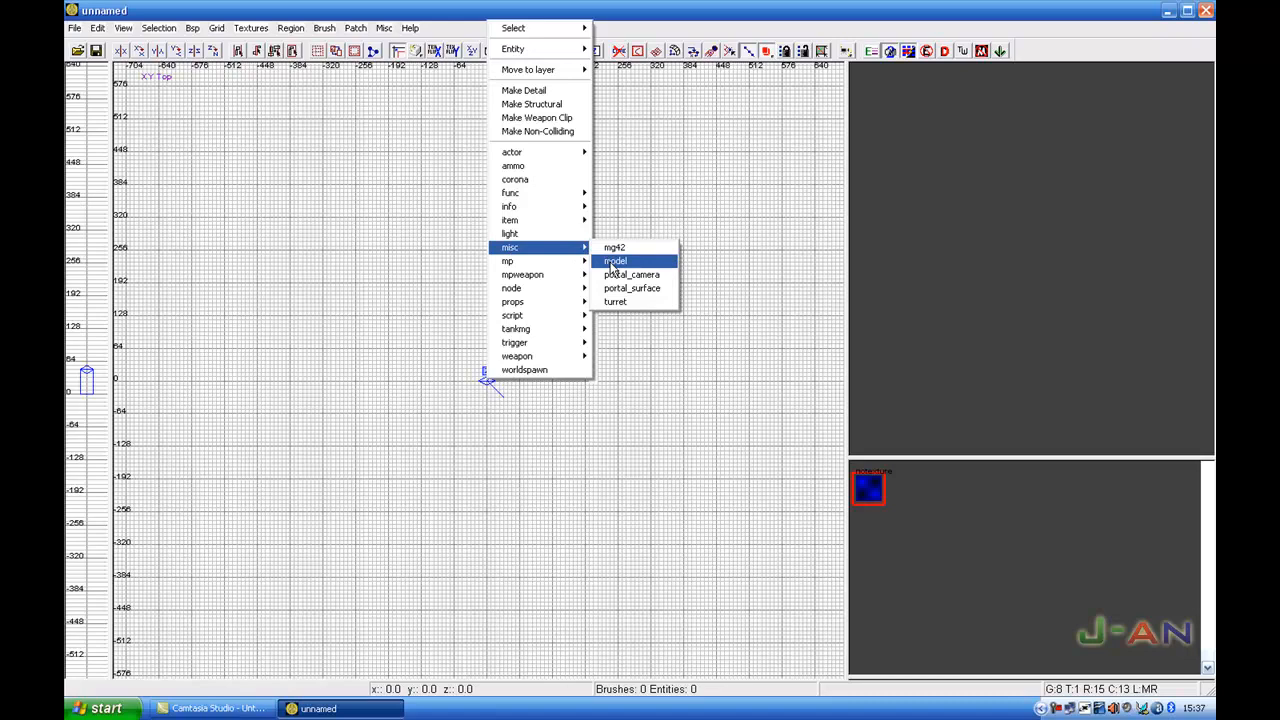
# - Create a misc_model entity, dismissing the model file chooser without picking a file
pyautogui.click(614, 260)
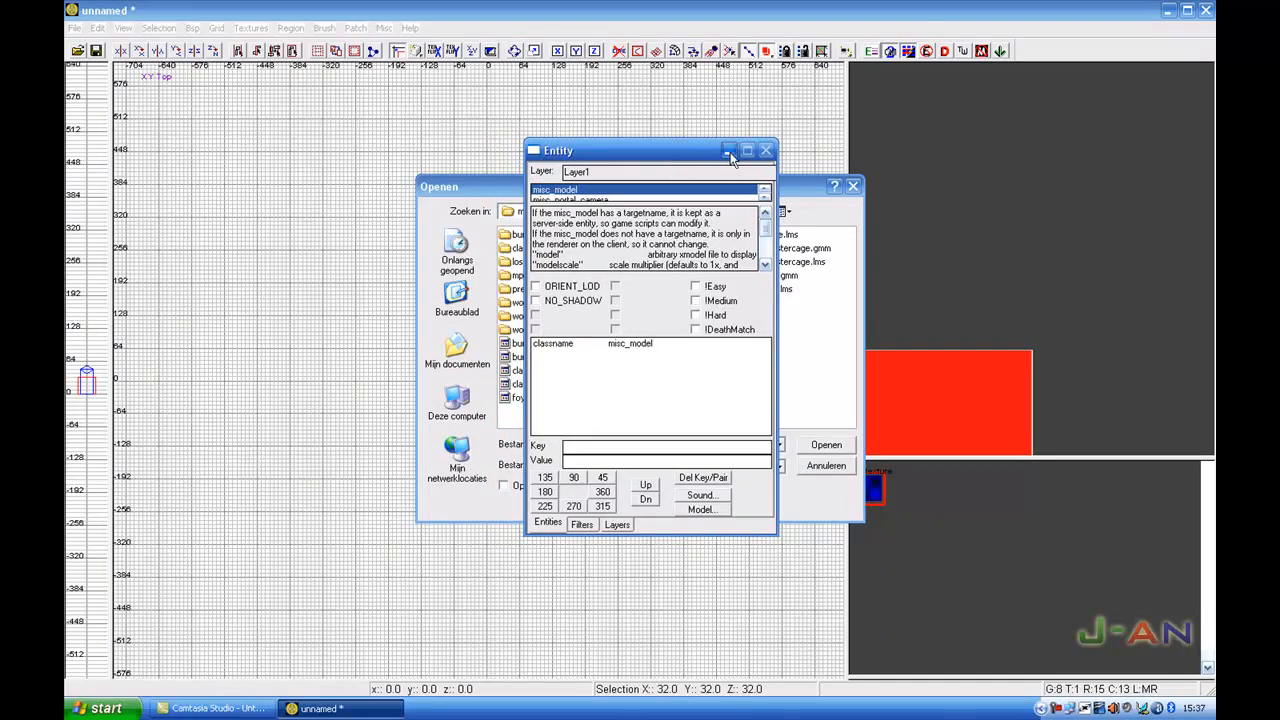
pyautogui.click(728, 152)
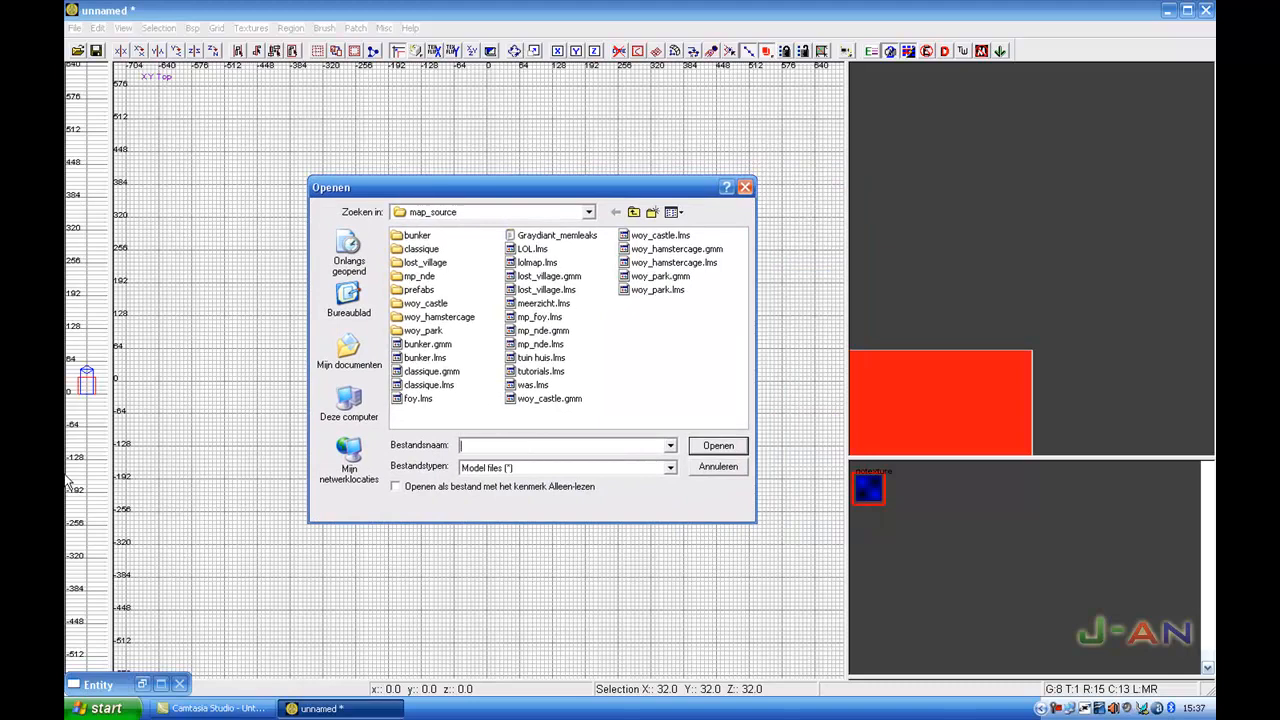
pyautogui.click(718, 468)
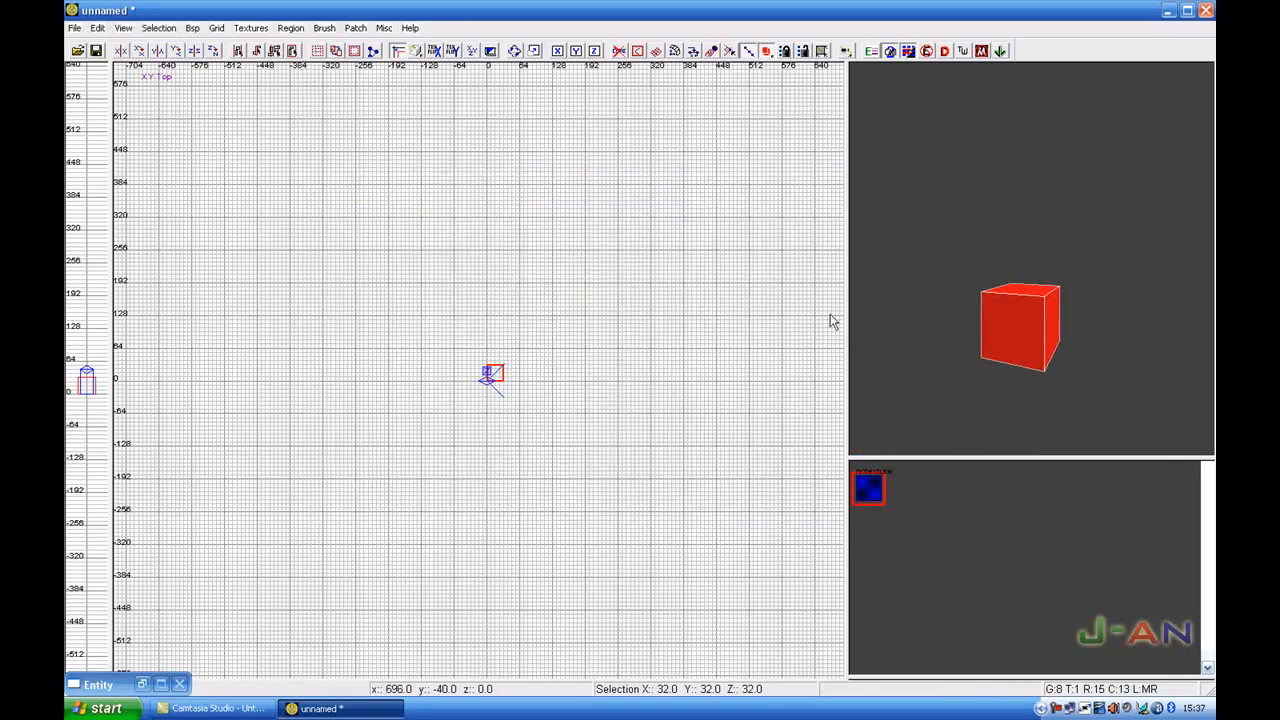
pyautogui.moveTo(1042, 384)
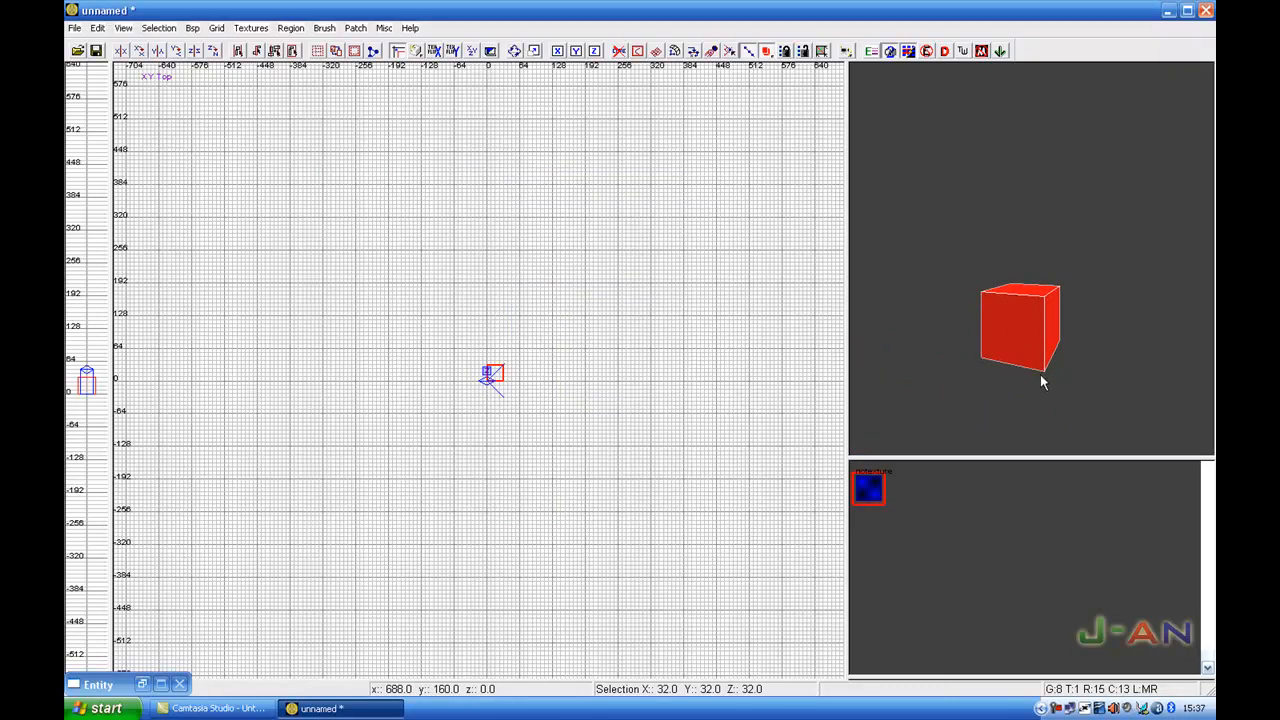
pyautogui.moveTo(862, 344)
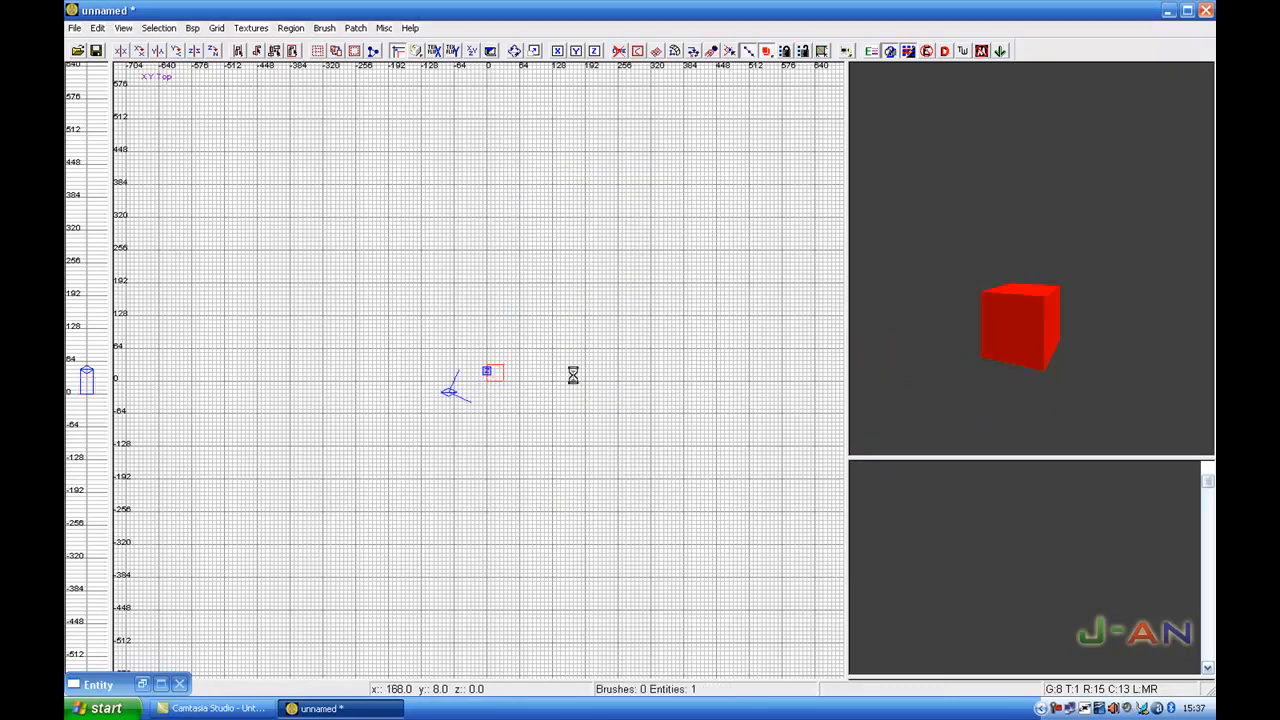
# - Restore the Entity properties window for the misc_model and start a 'mod' entry
pyautogui.click(1008, 330)
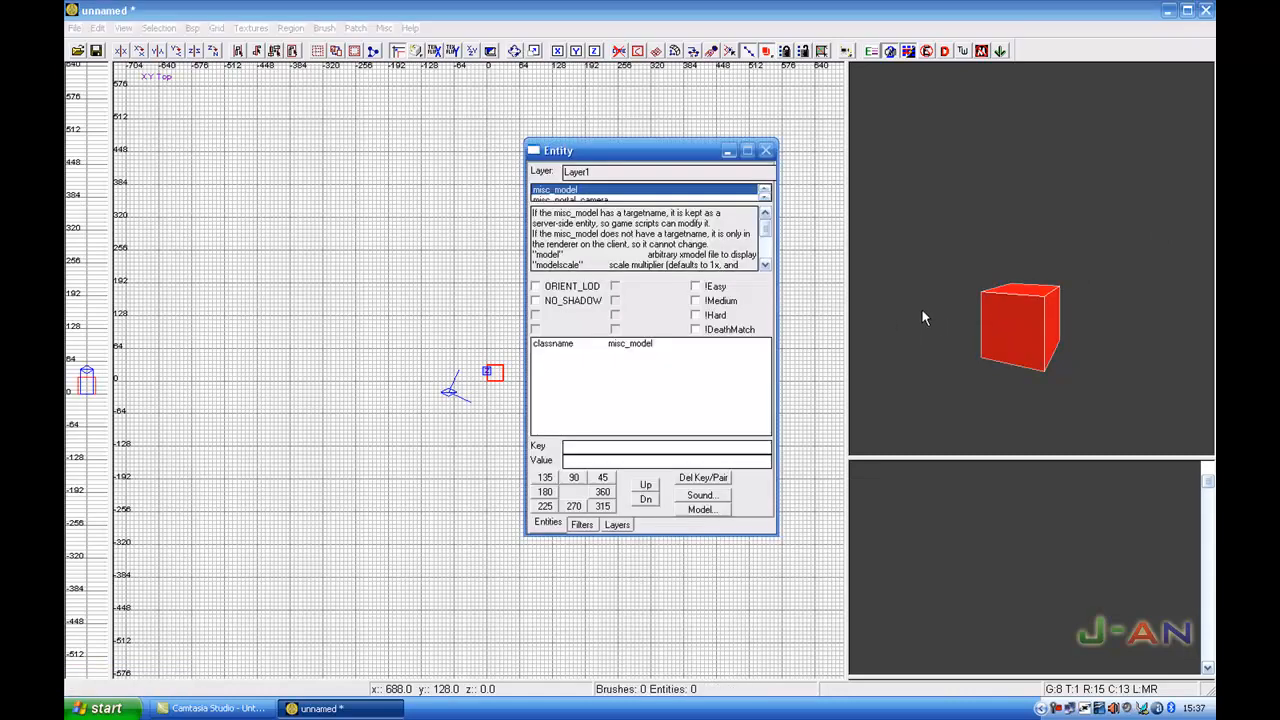
pyautogui.moveTo(900, 324)
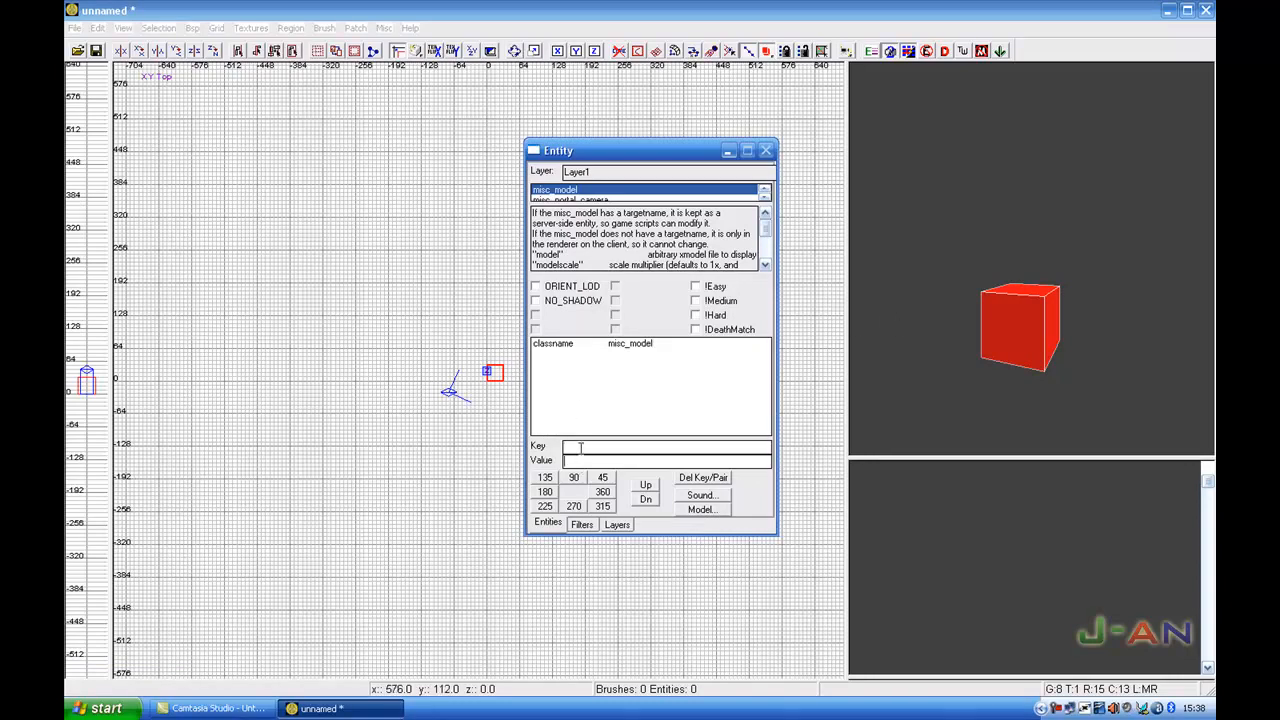
pyautogui.write('mod')
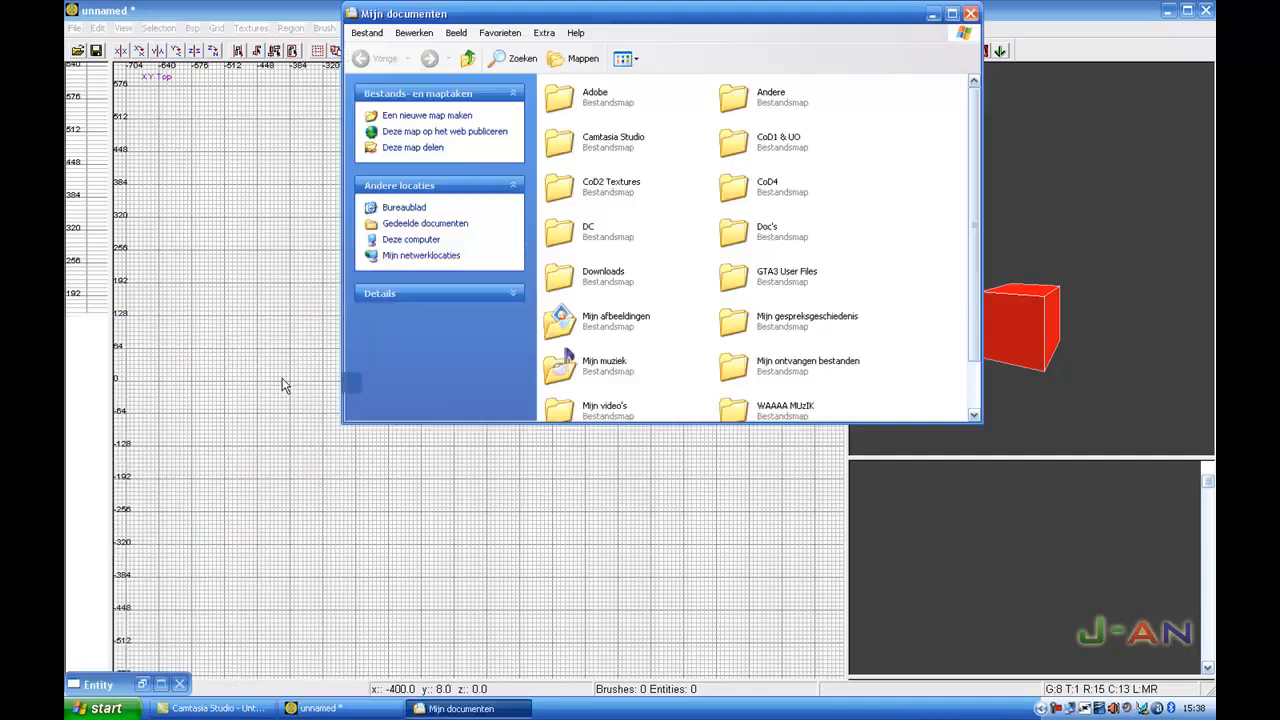
pyautogui.moveTo(744, 148)
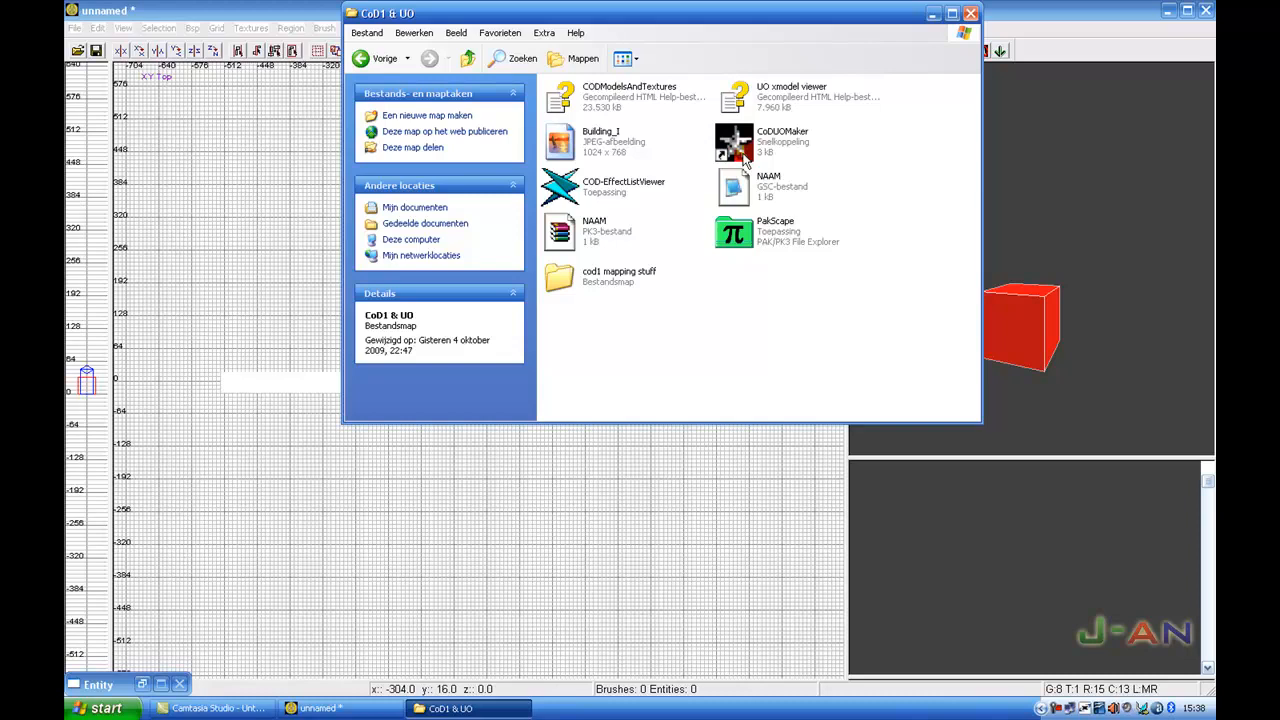
pyautogui.moveTo(676, 204)
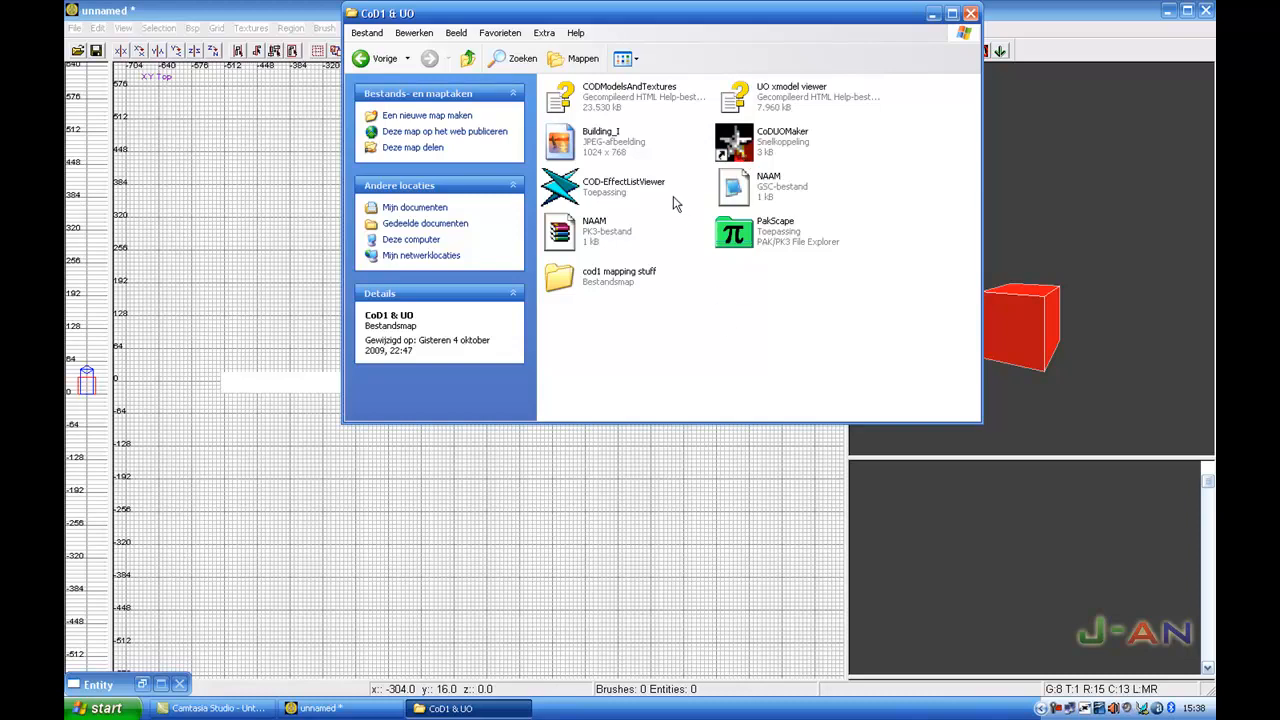
# - Select the CODModelsAndTextures help file in the CoD1 & UO folder
pyautogui.click(628, 96)
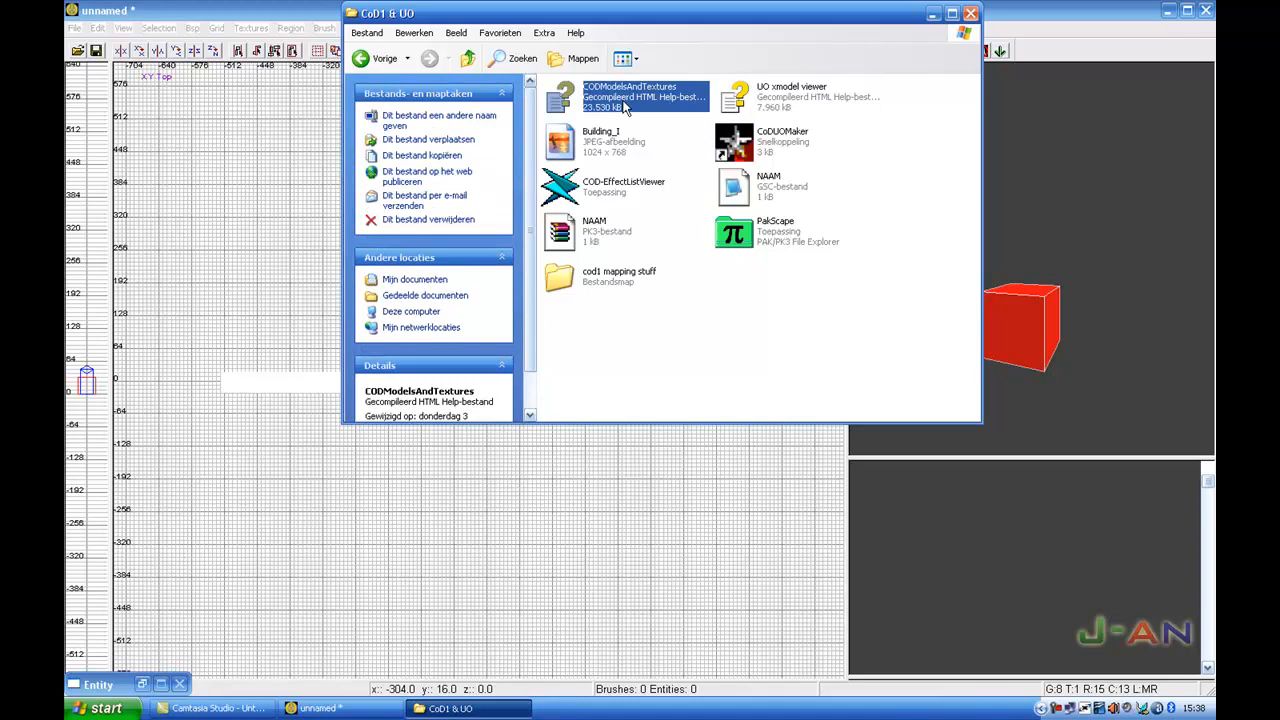
# - Open the COD Textures and Models compiled help file
pyautogui.click(800, 96)
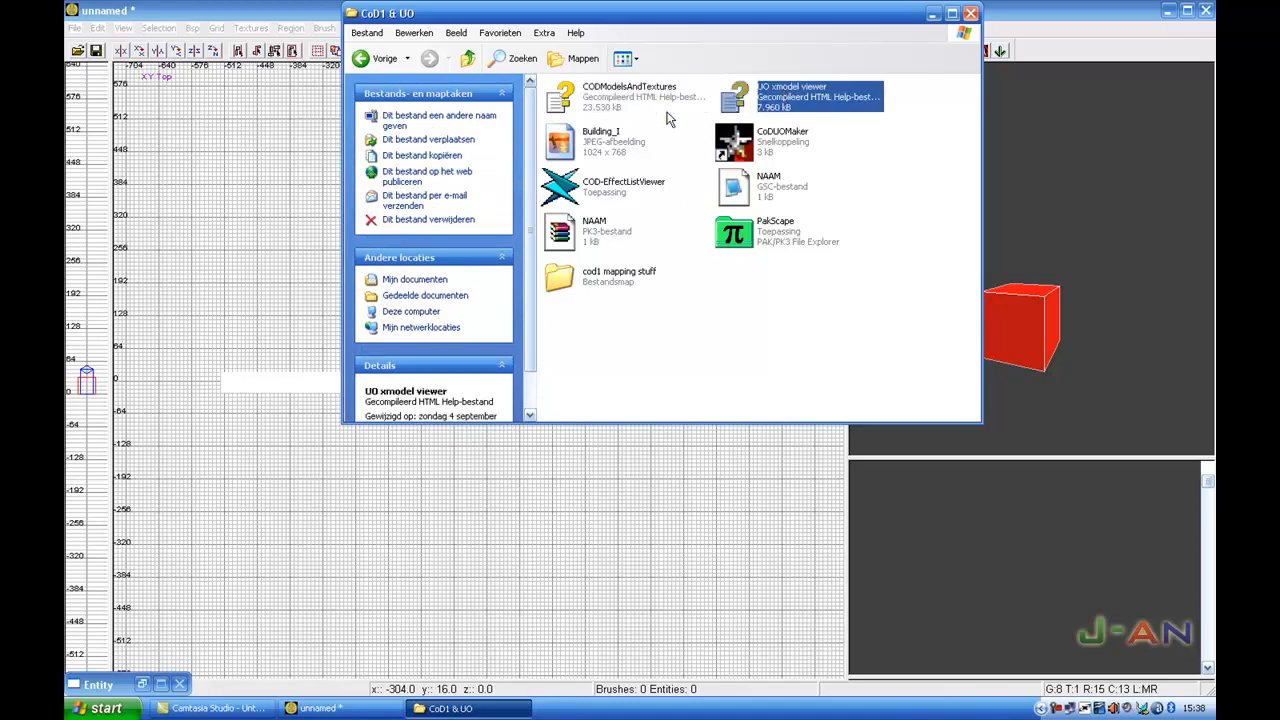
pyautogui.doubleClick(628, 96)
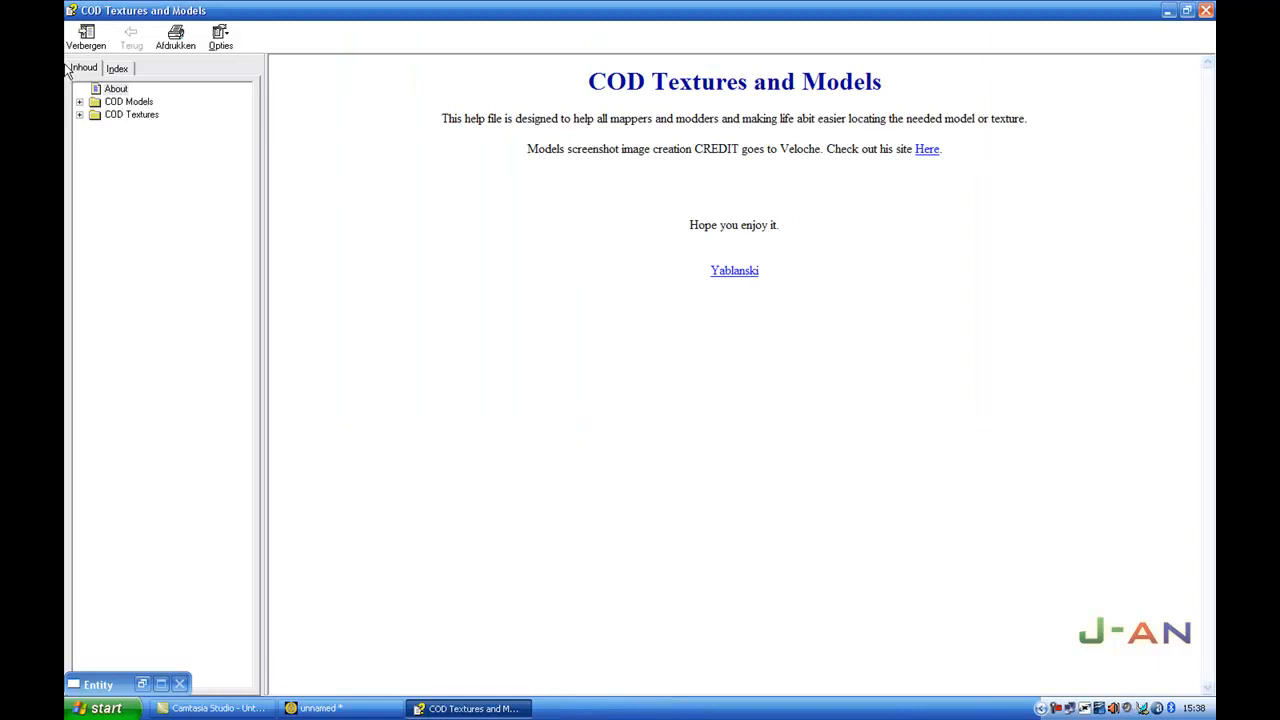
# - Browse COD Models > L Models to xmodel/largeheavytreea and copy its model name
pyautogui.click(116, 88)
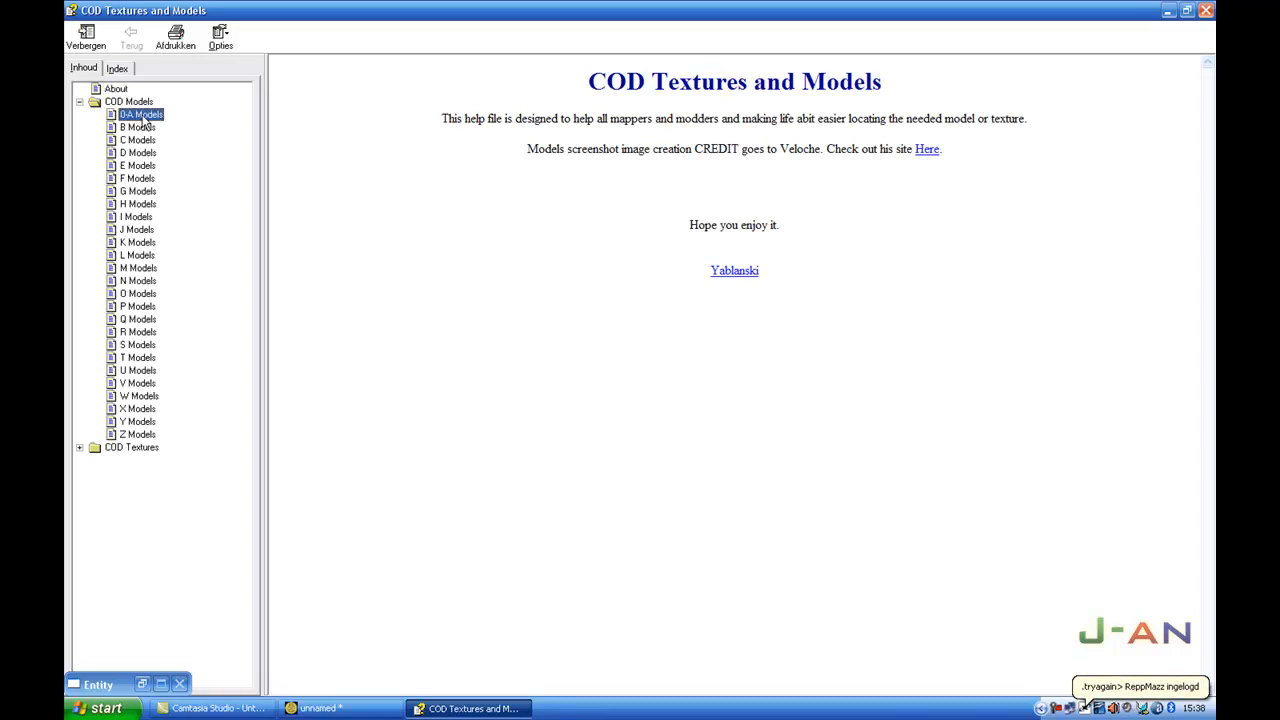
pyautogui.click(140, 114)
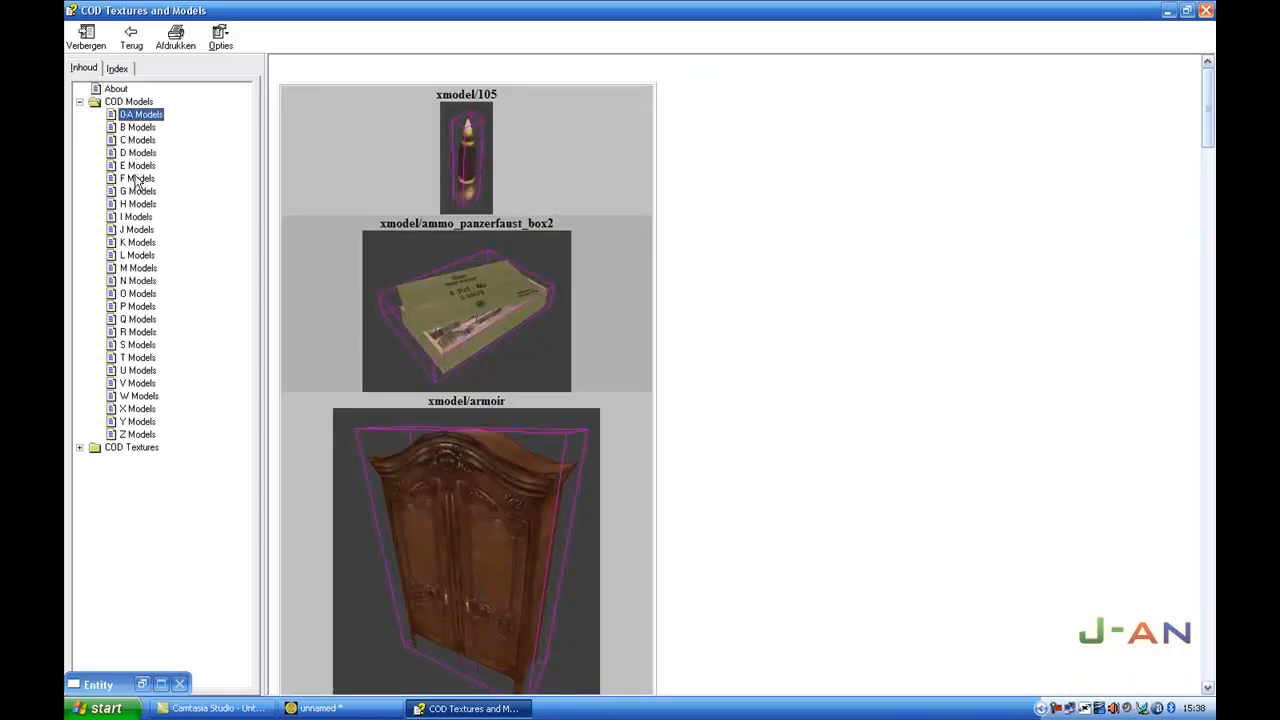
pyautogui.moveTo(104, 310)
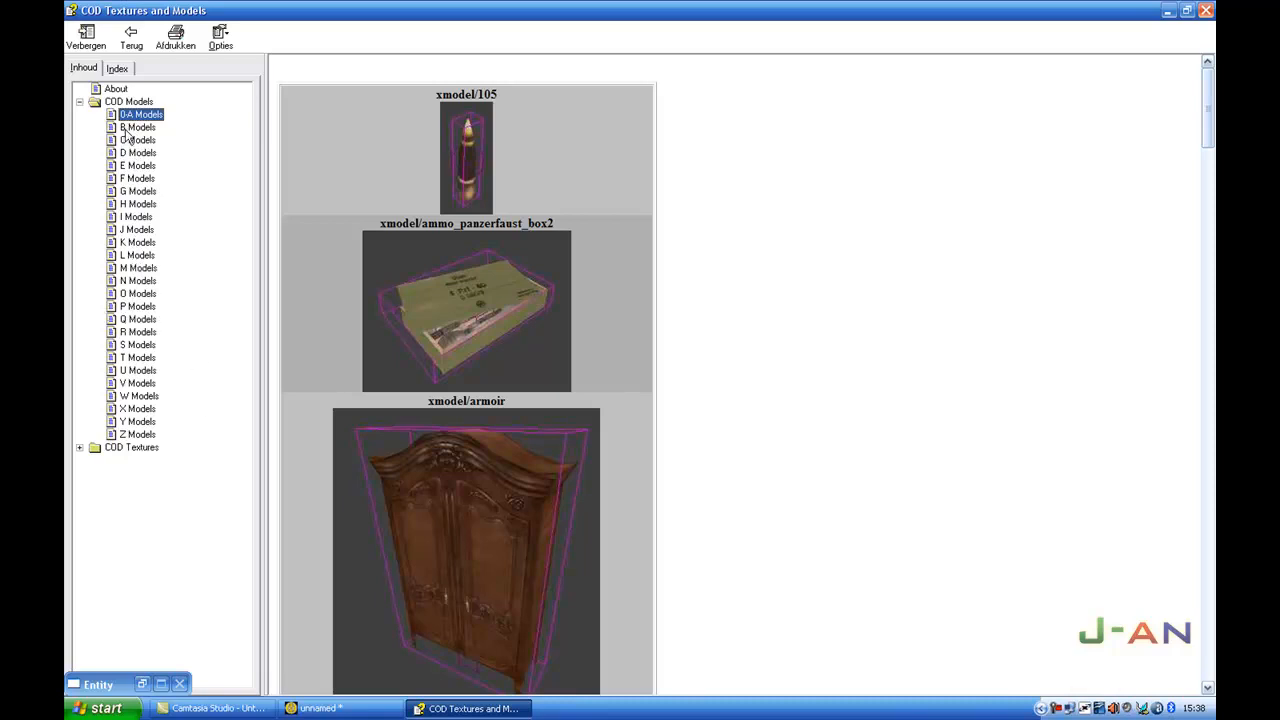
pyautogui.click(136, 256)
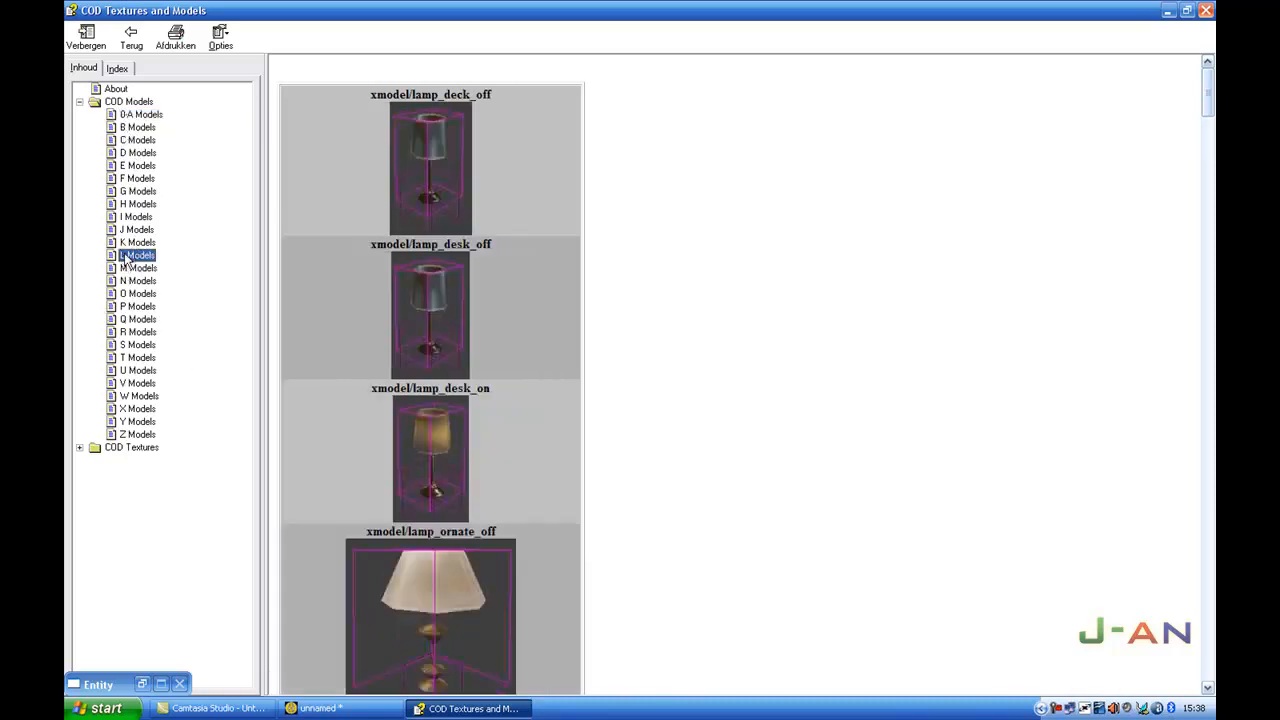
pyautogui.scroll(-3)
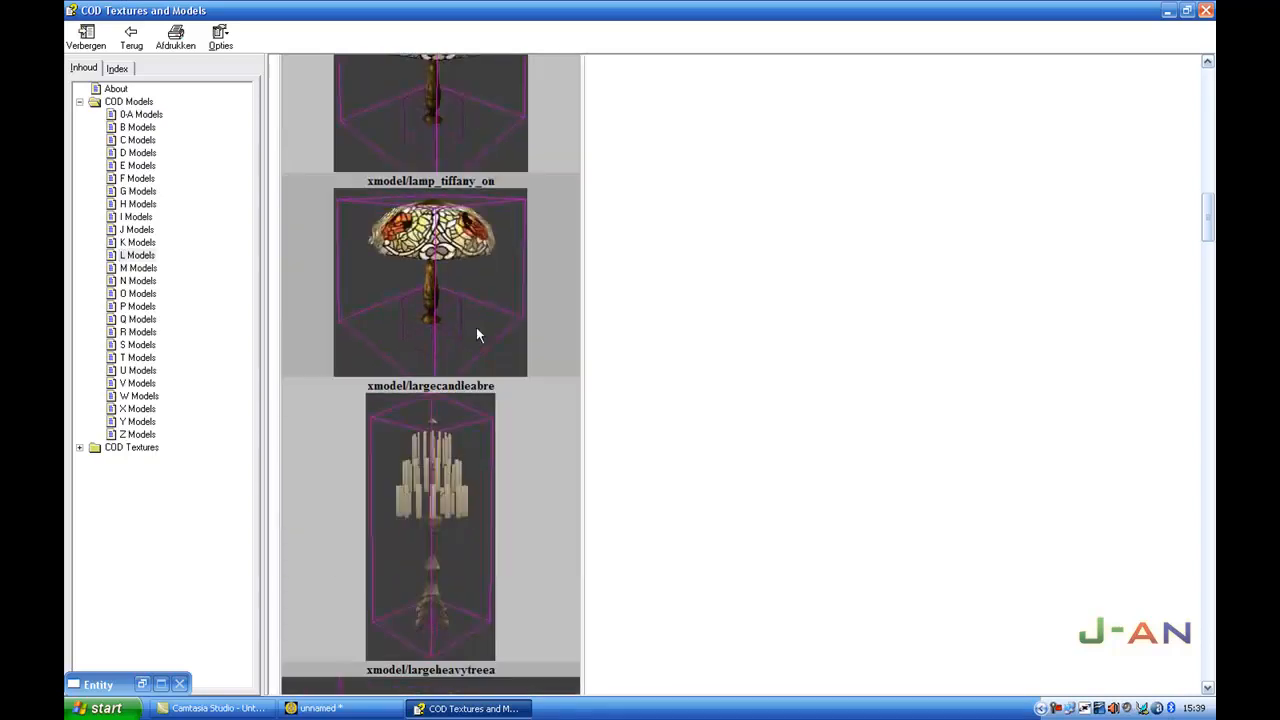
pyautogui.scroll(-3)
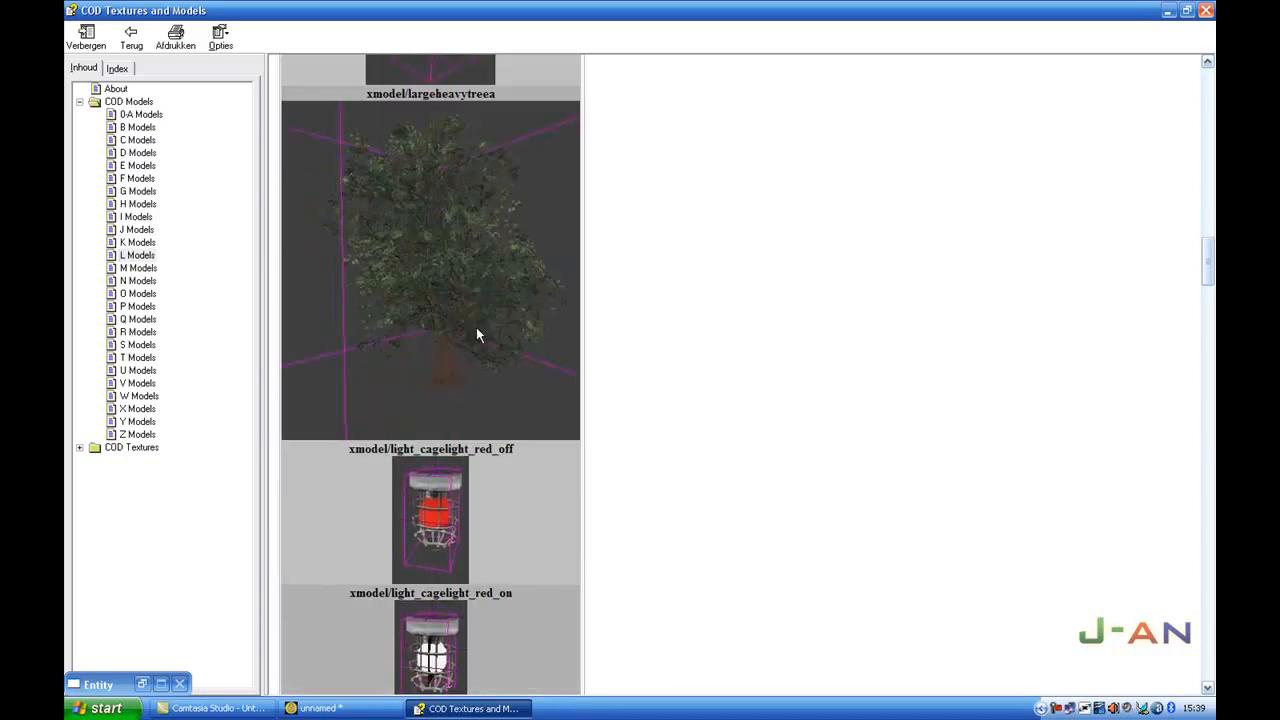
pyautogui.scroll(-3)
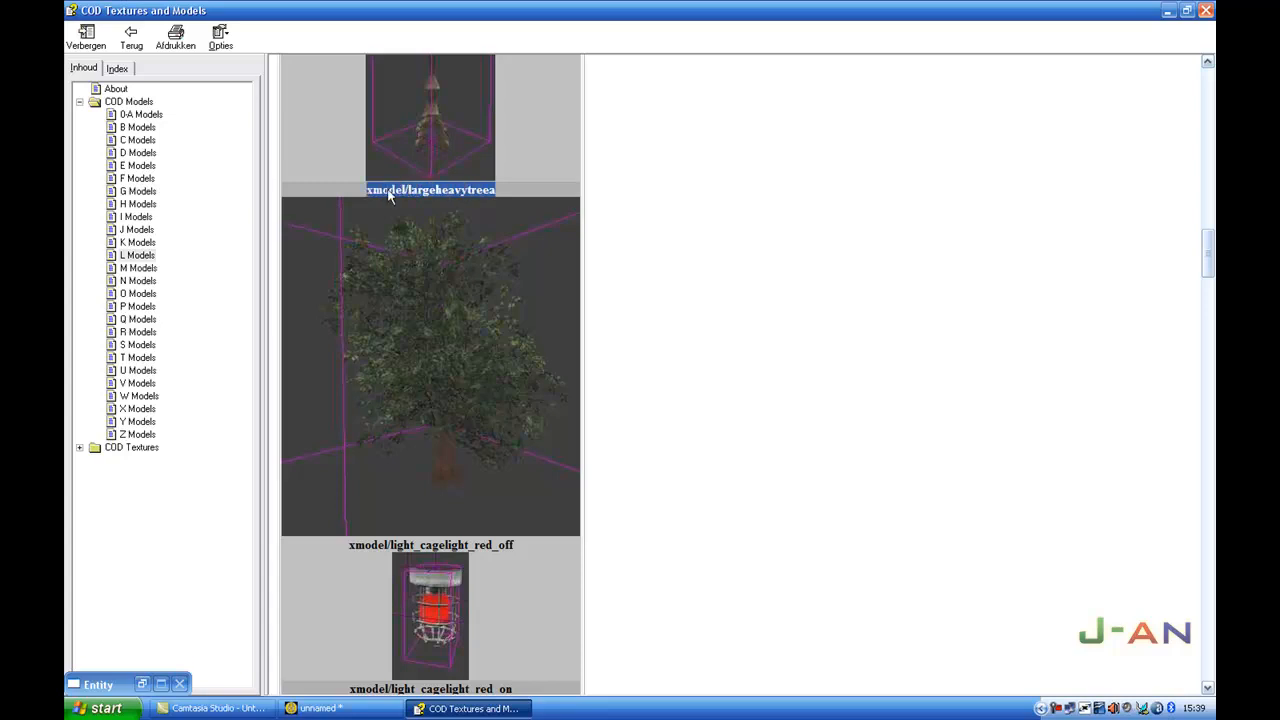
pyautogui.rightClick(400, 198)
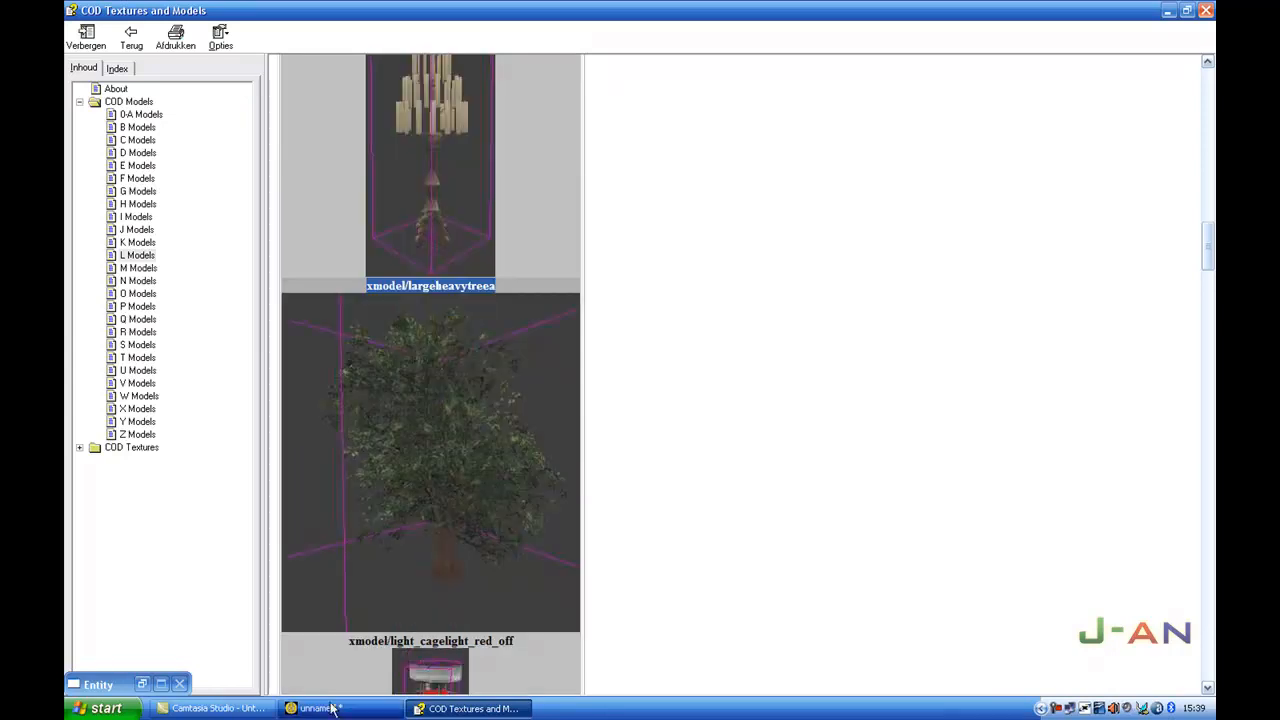
# - Back in Radiant, set the entity's model value to xmodel/largeheavytree and apply it
pyautogui.click(320, 708)
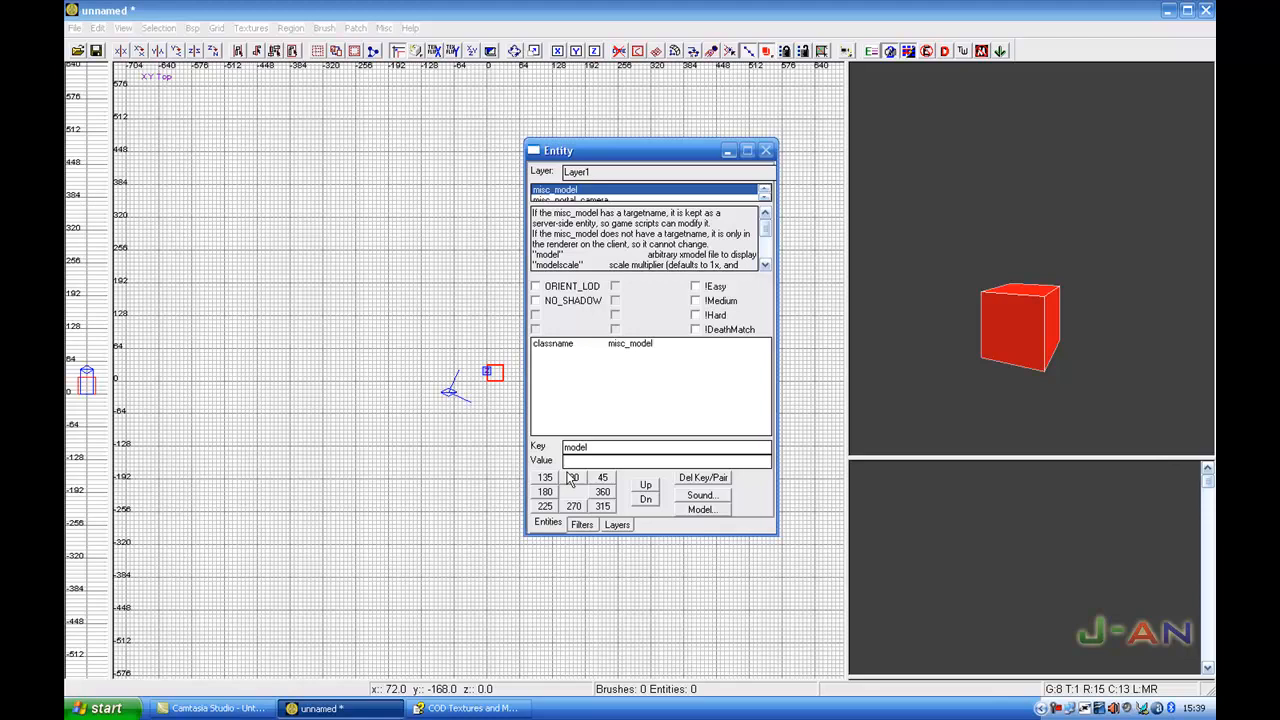
pyautogui.write('xmodel/largeheavytreea')
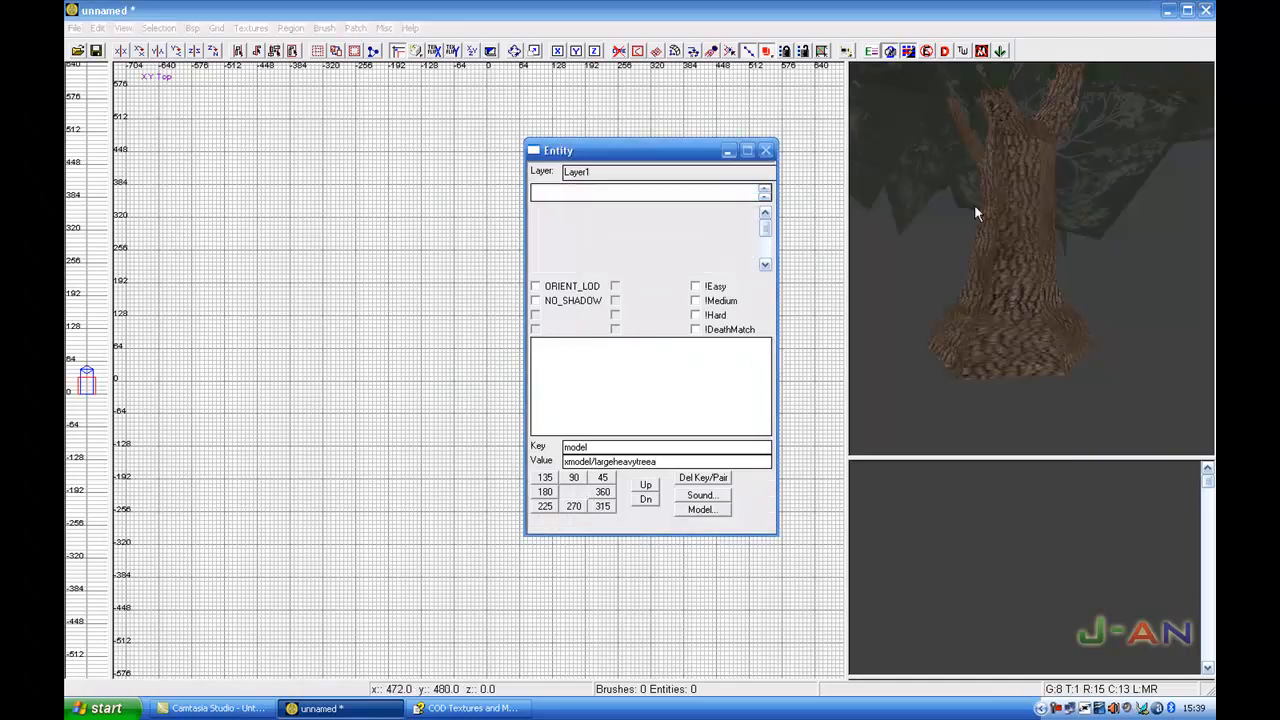
pyautogui.click(728, 150)
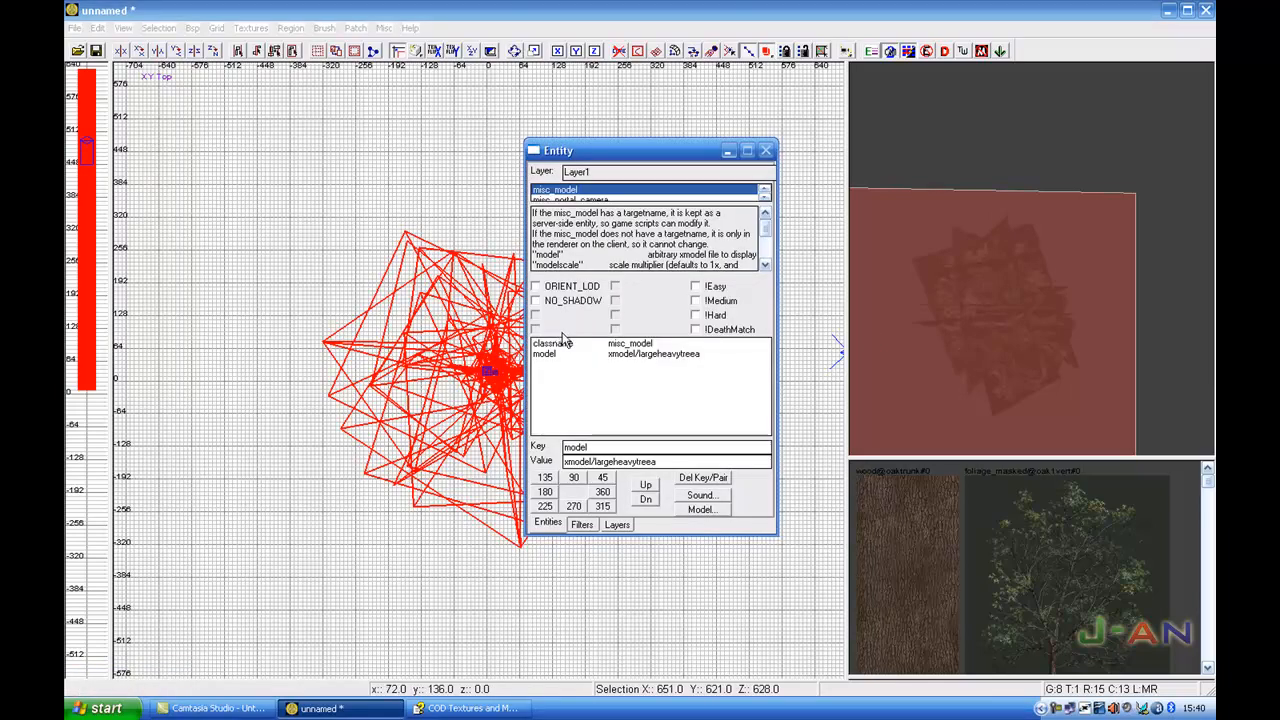
# - Add a modelscale key with value 1 to the tree entity
pyautogui.click(576, 446)
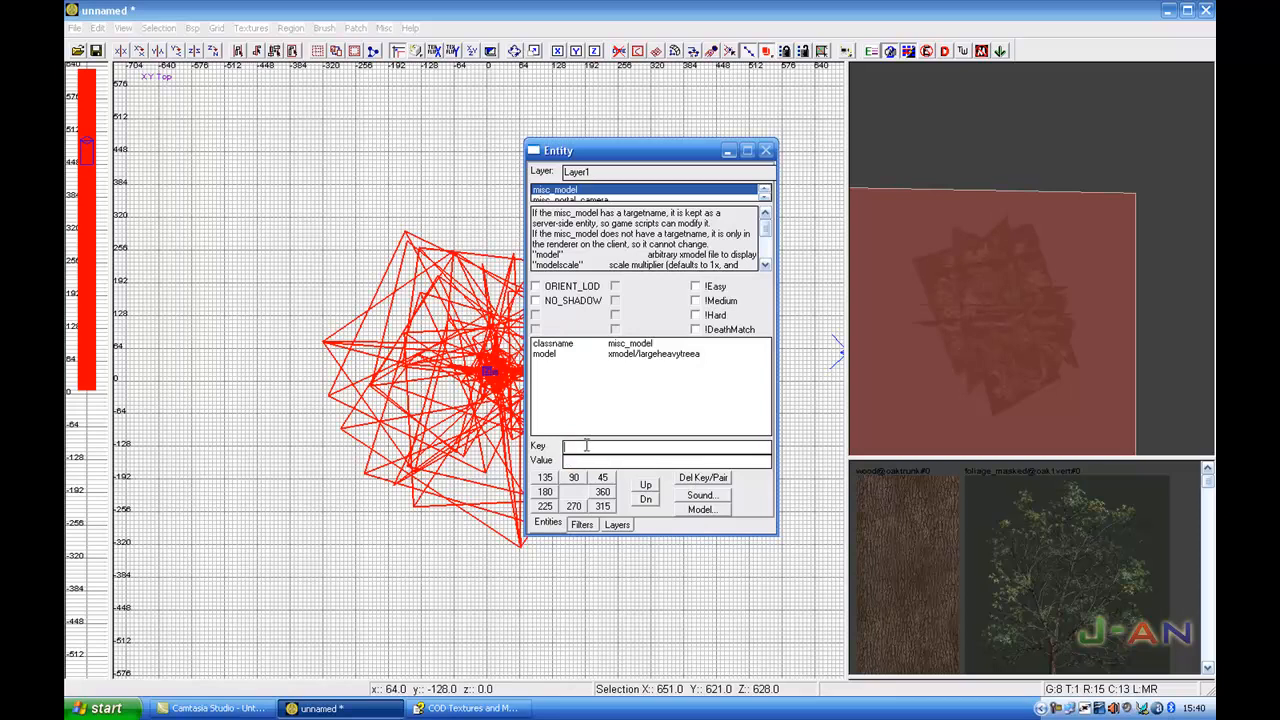
pyautogui.write('modelscale')
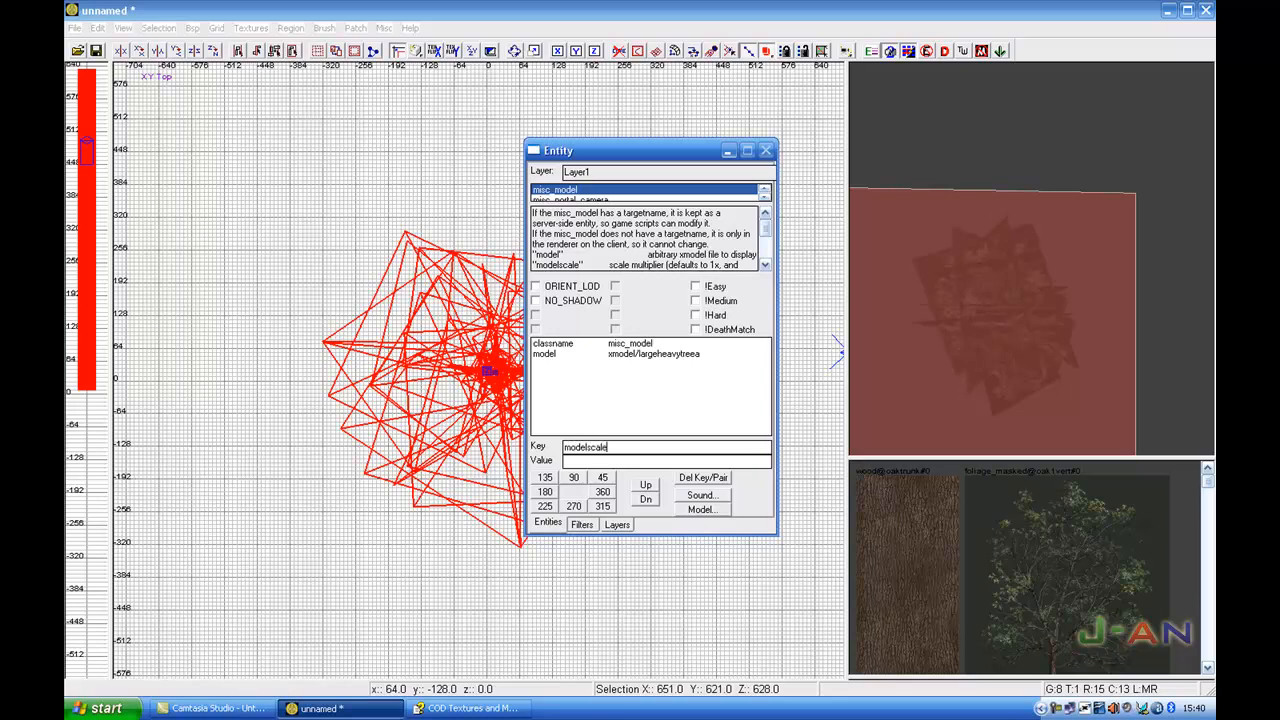
pyautogui.write('1')
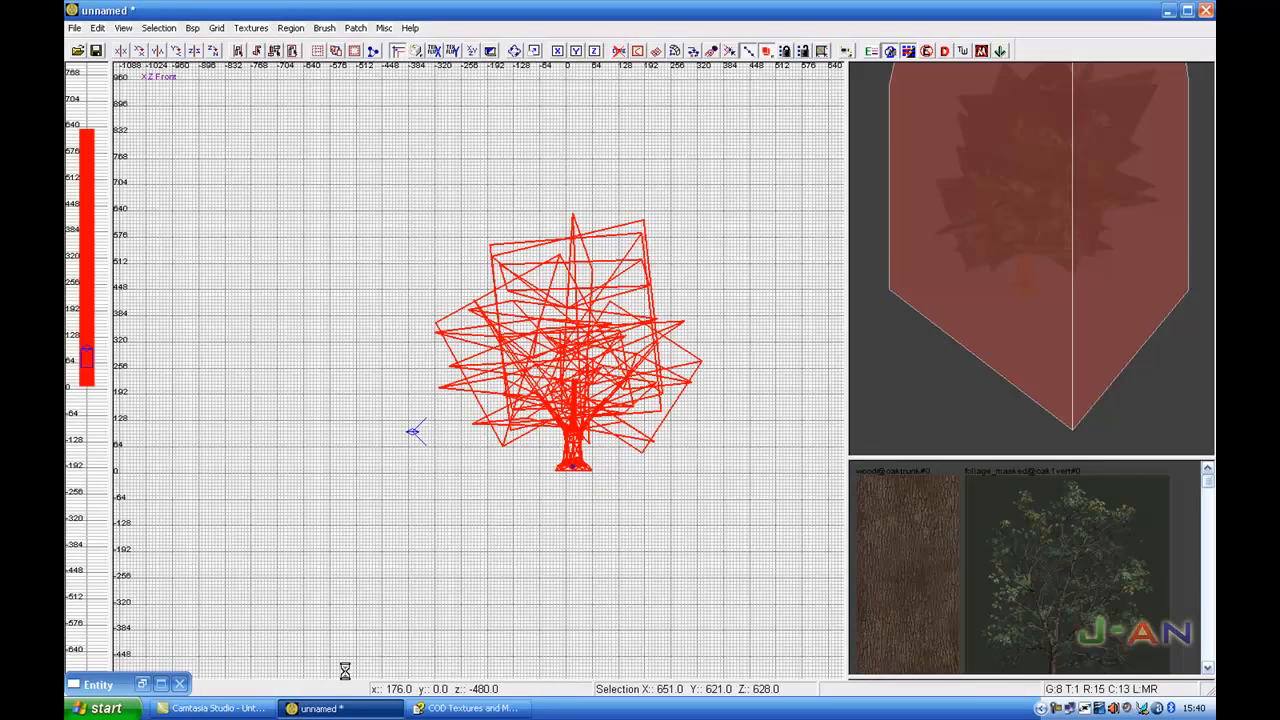
pyautogui.moveTo(484, 560)
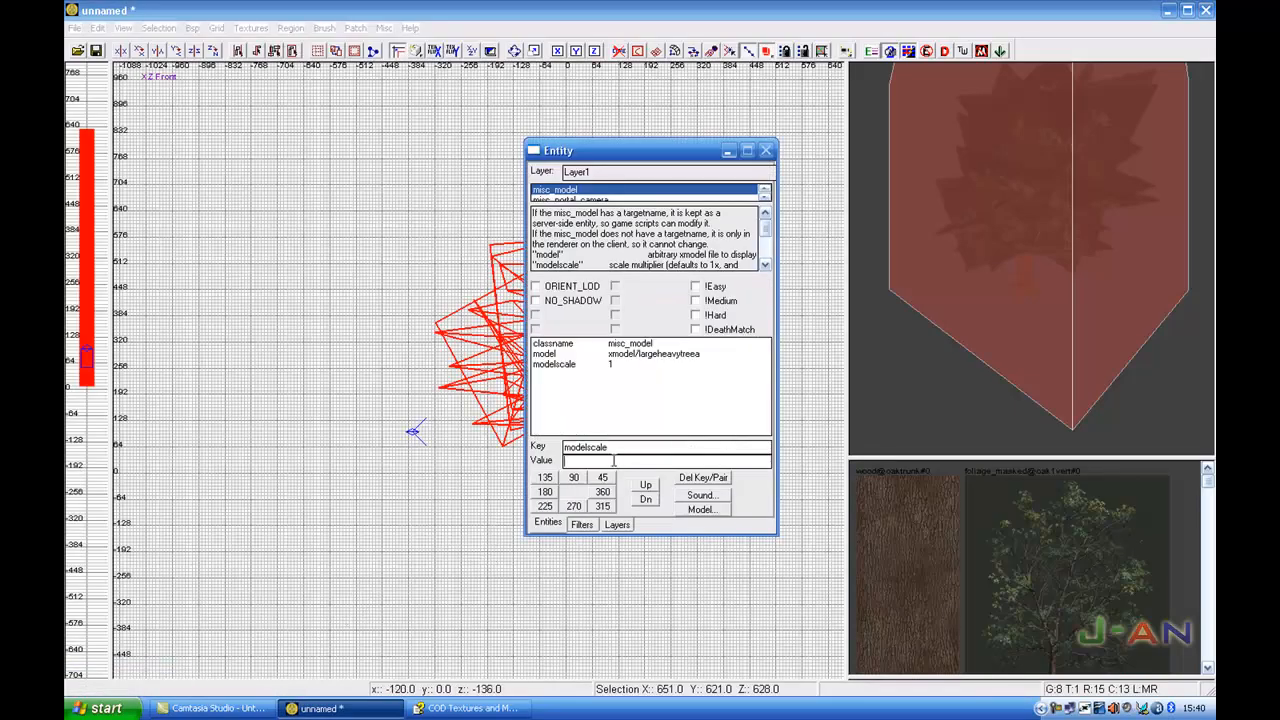
# - Try modelscale values 0.5, 1, 2 and finally 0.001 on the tree
pyautogui.write('0.5')
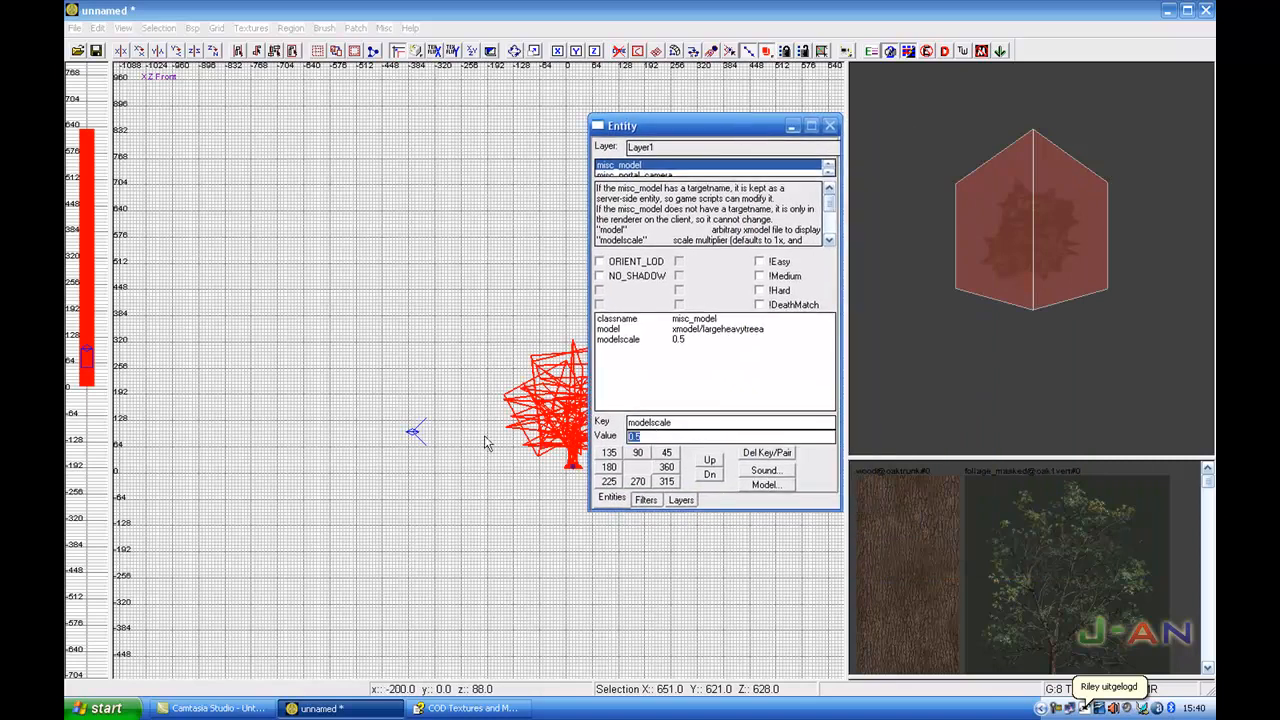
pyautogui.write('1')
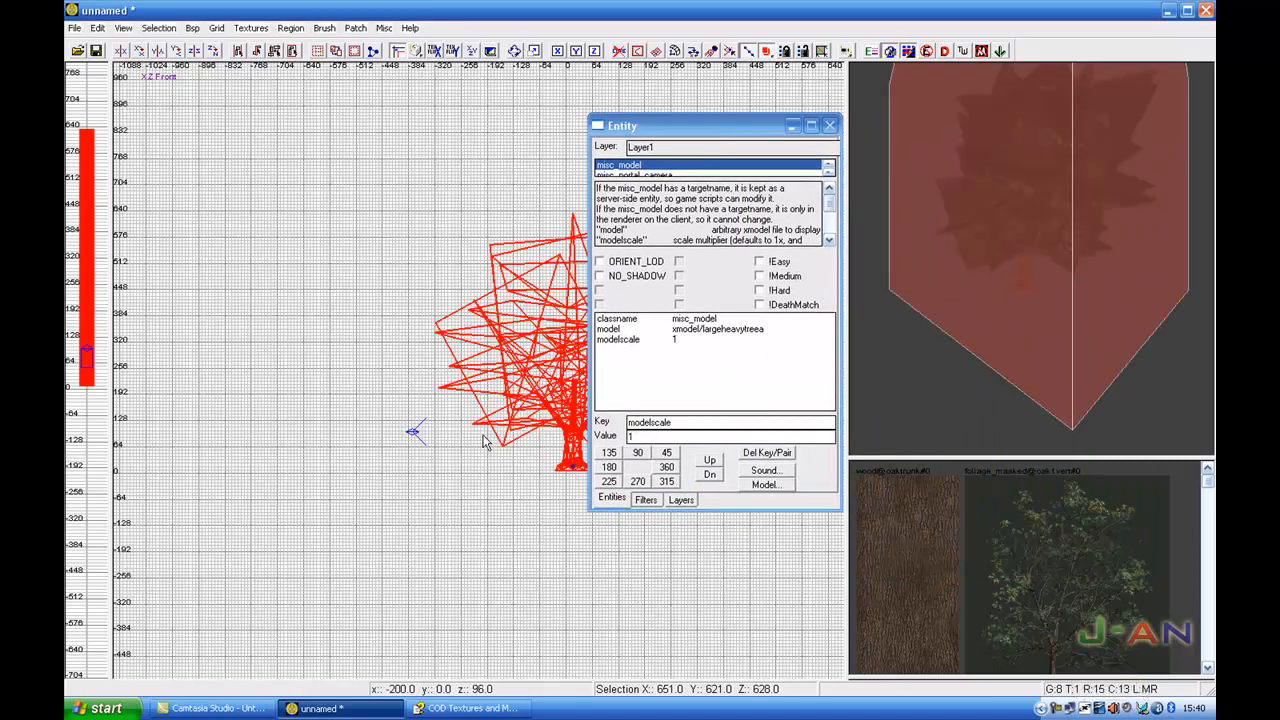
pyautogui.write('2')
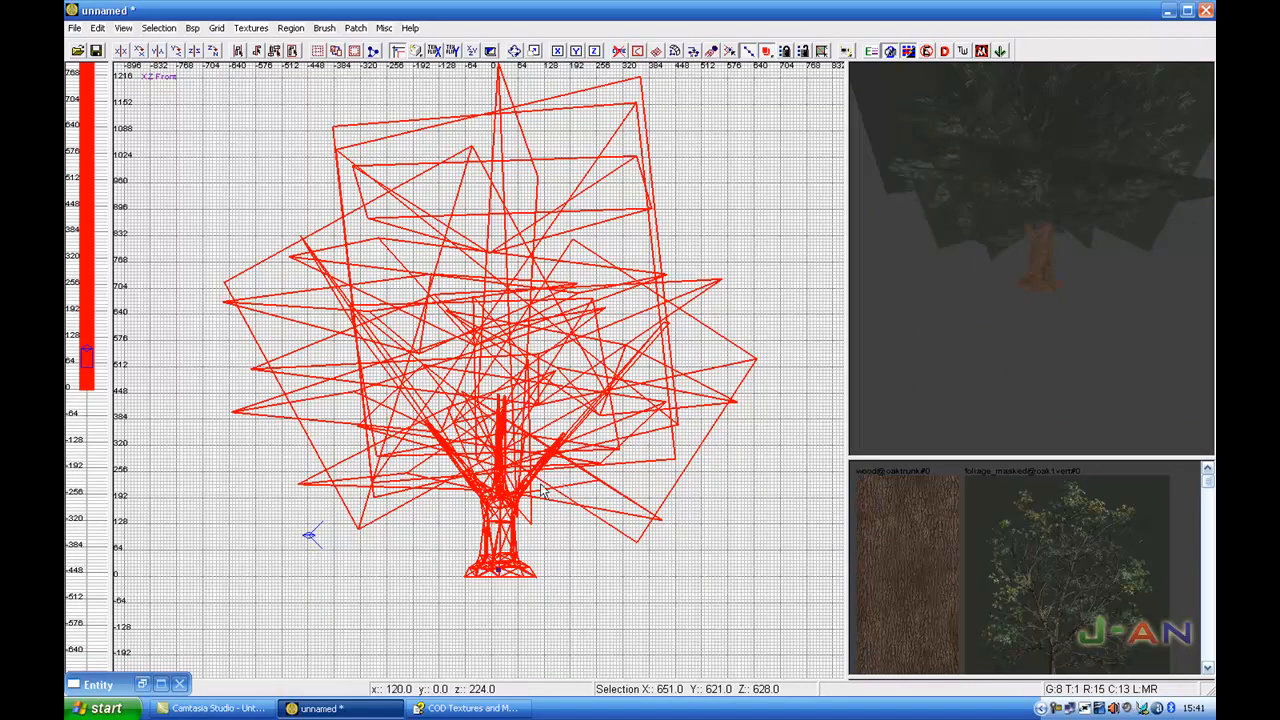
pyautogui.moveTo(540, 490)
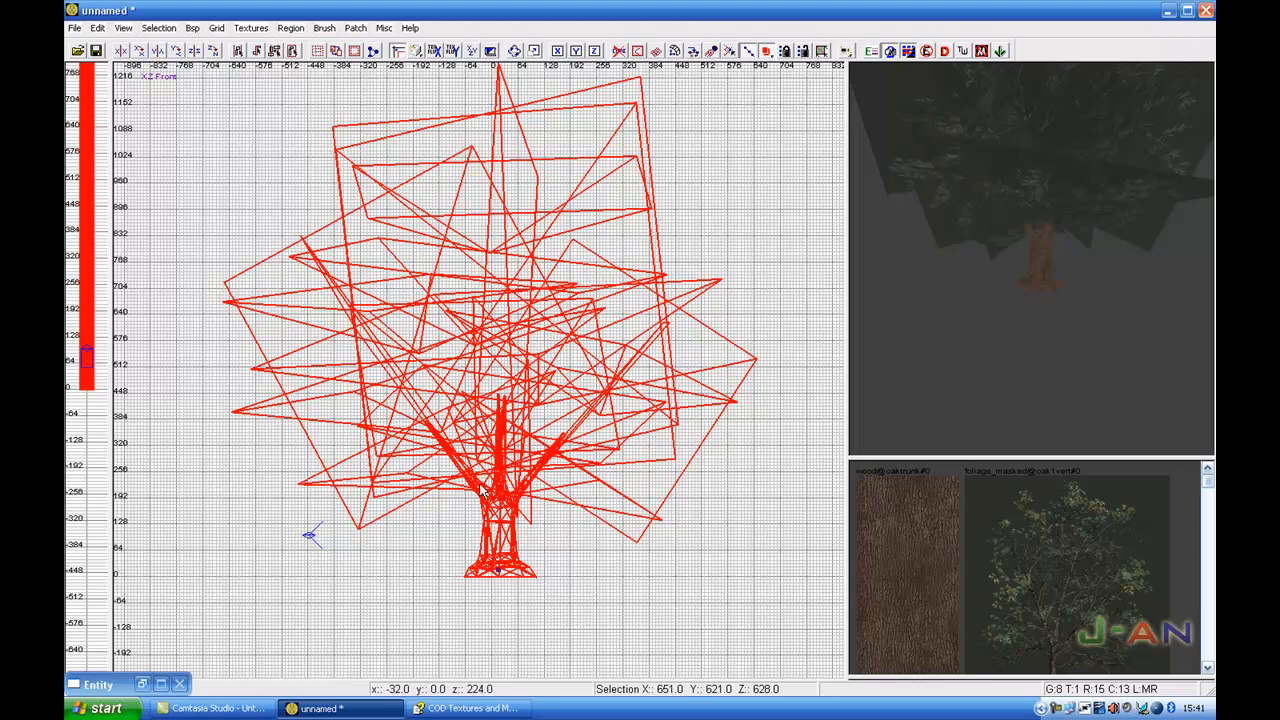
pyautogui.moveTo(464, 490)
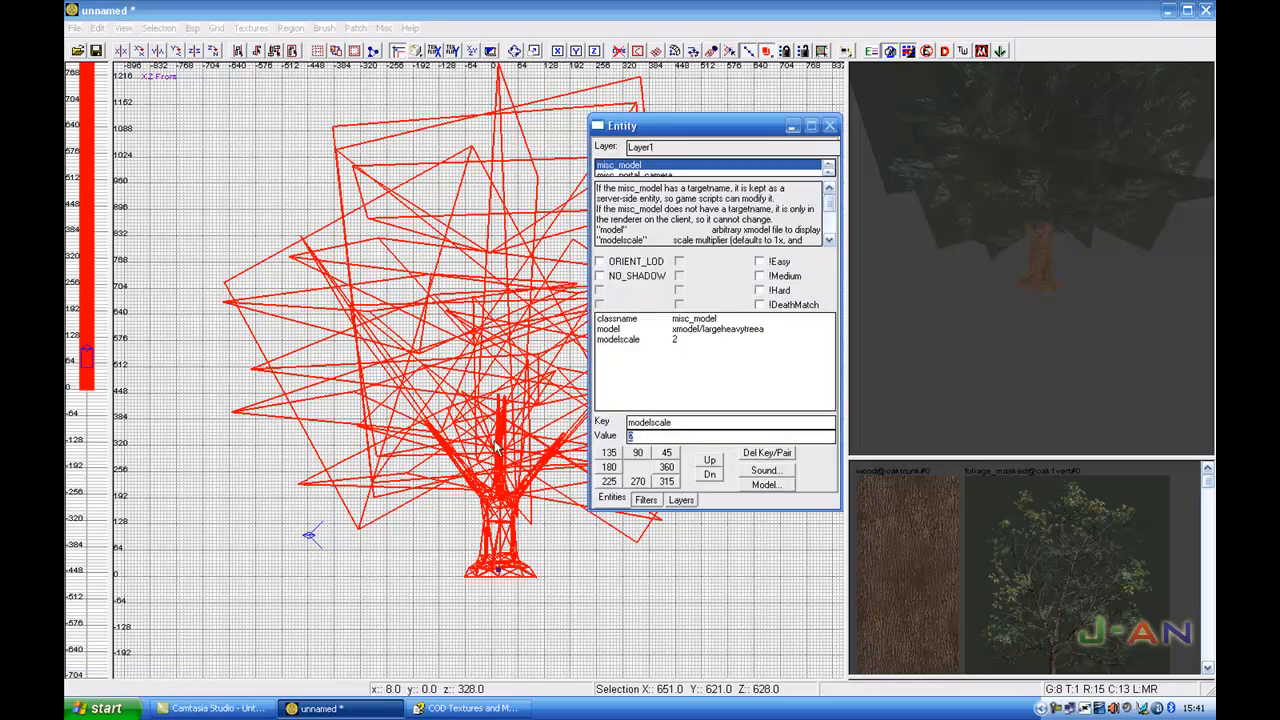
pyautogui.write('0.001')
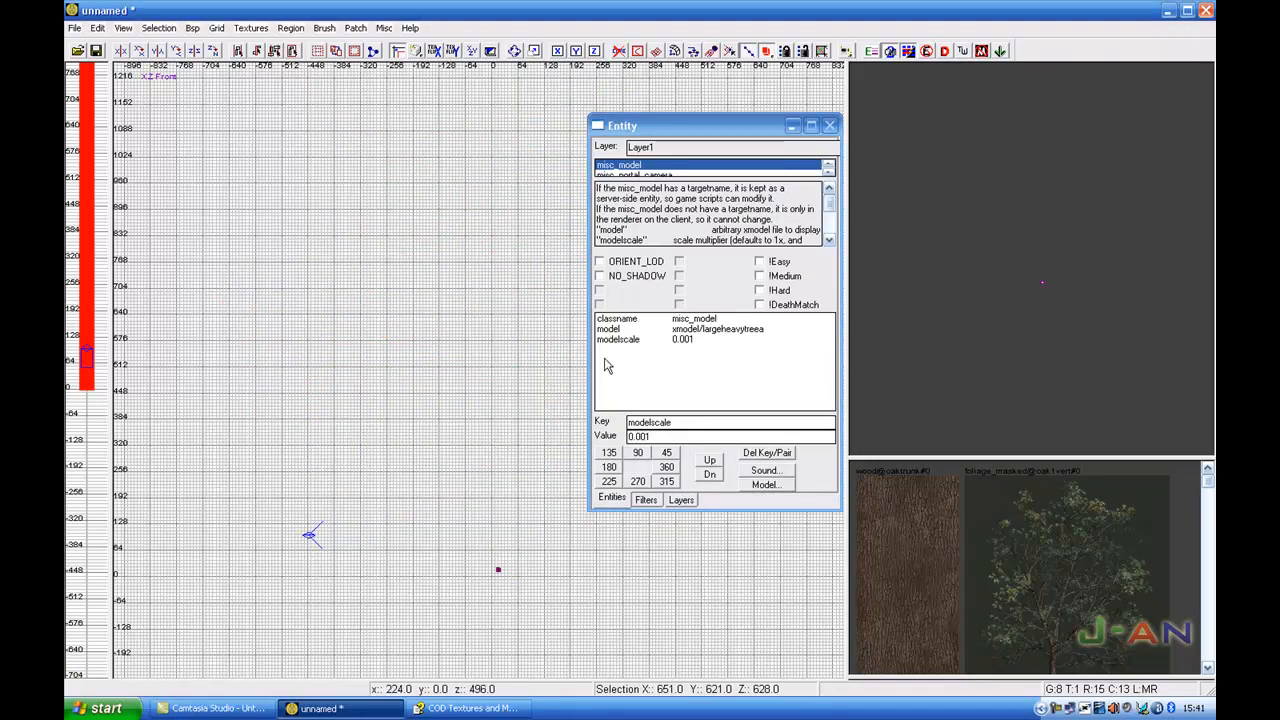
# - Set the tree's modelscale value to 0.01 so it appears as a small tree
pyautogui.click(792, 124)
pyautogui.write('0.01')
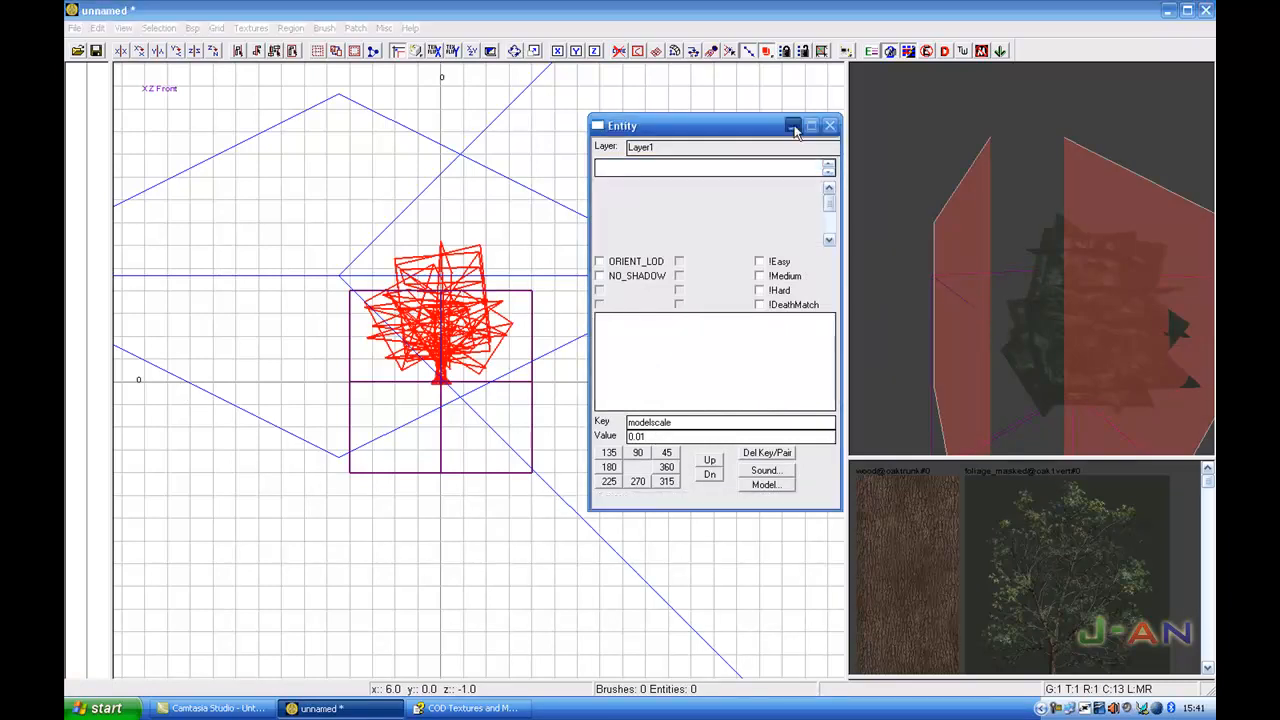
# - Close the Entity window, view the resized tree, then close Radiant to the desktop
pyautogui.click(792, 124)
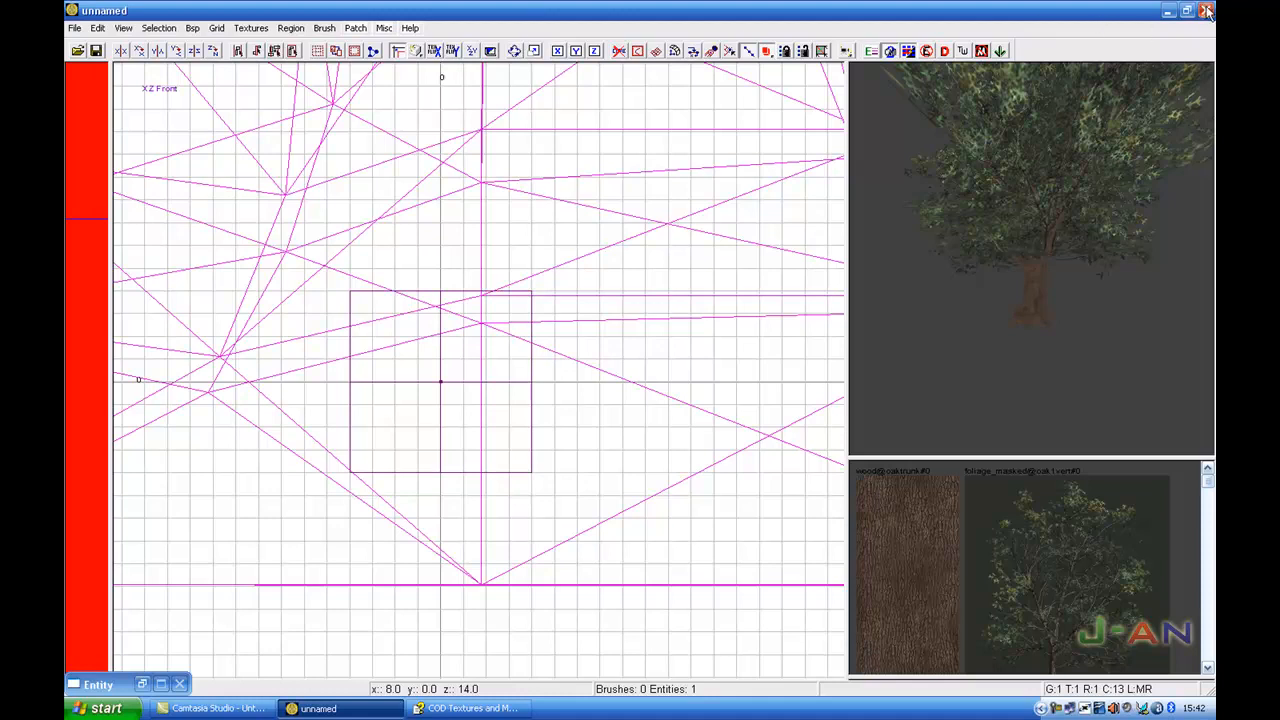
pyautogui.click(1168, 12)
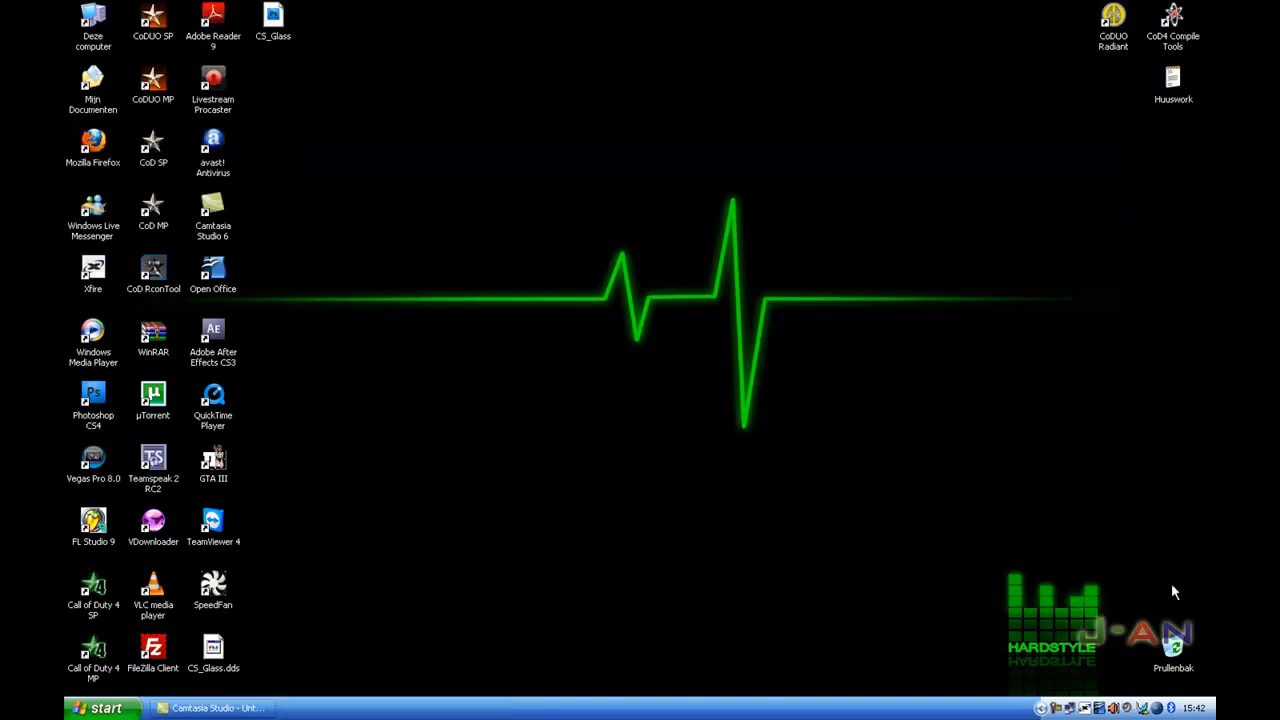
pyautogui.moveTo(1056, 708)
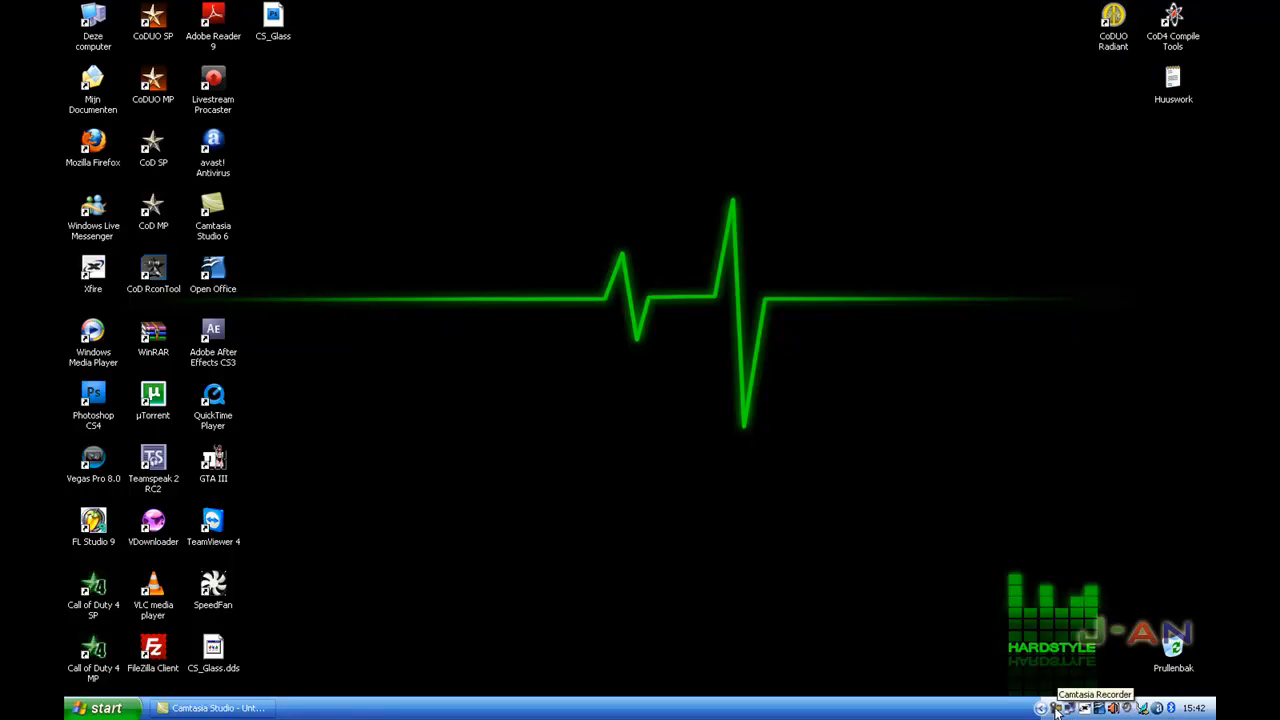